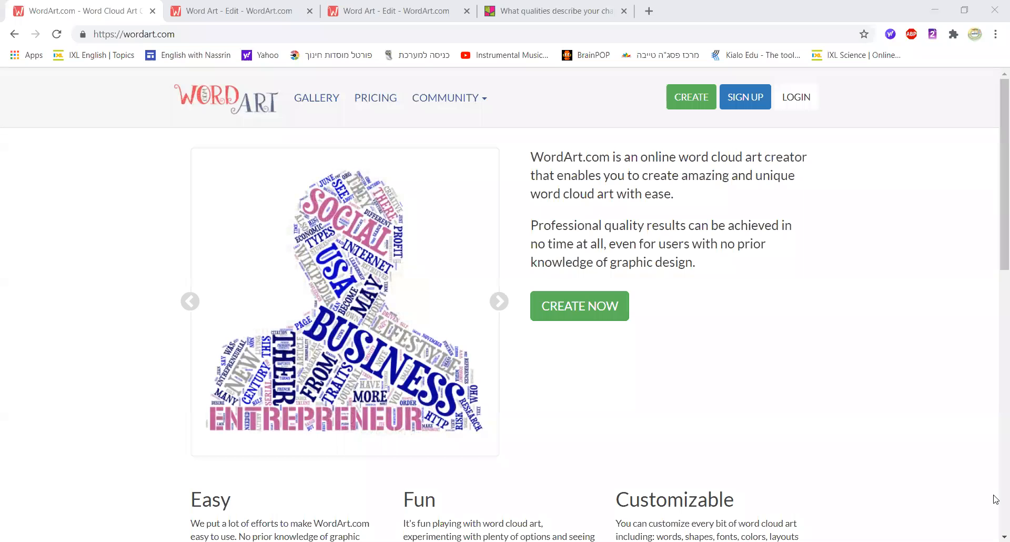
Step: Browse the home page's rotating example clouds, then switch to the class Padlet wall
left_click(499, 301)
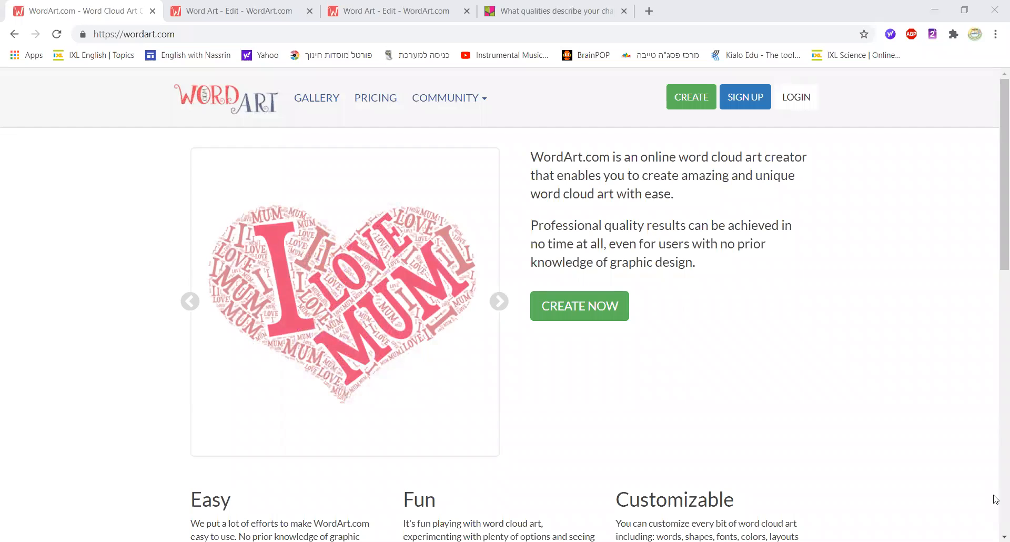
left_click(499, 301)
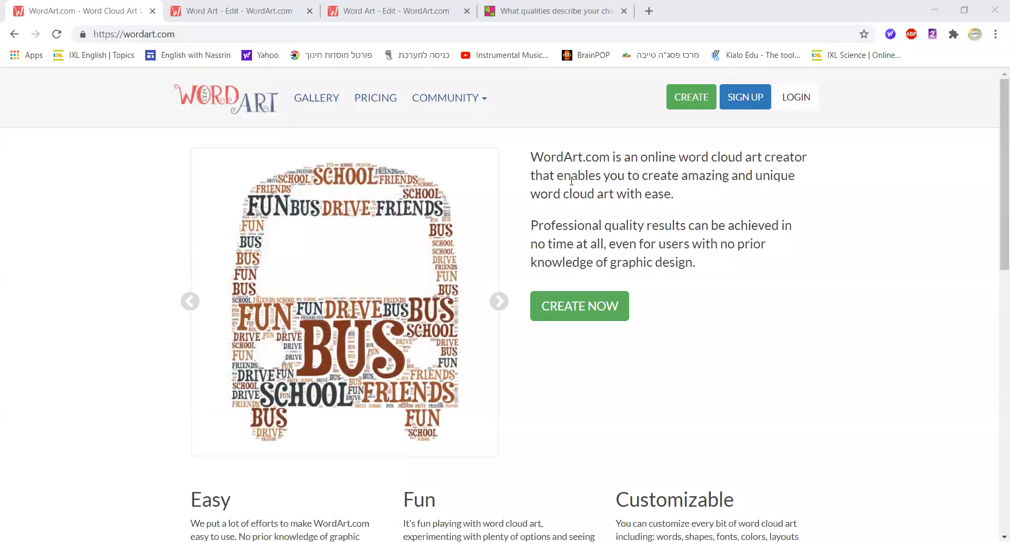
mouse_move(460, 231)
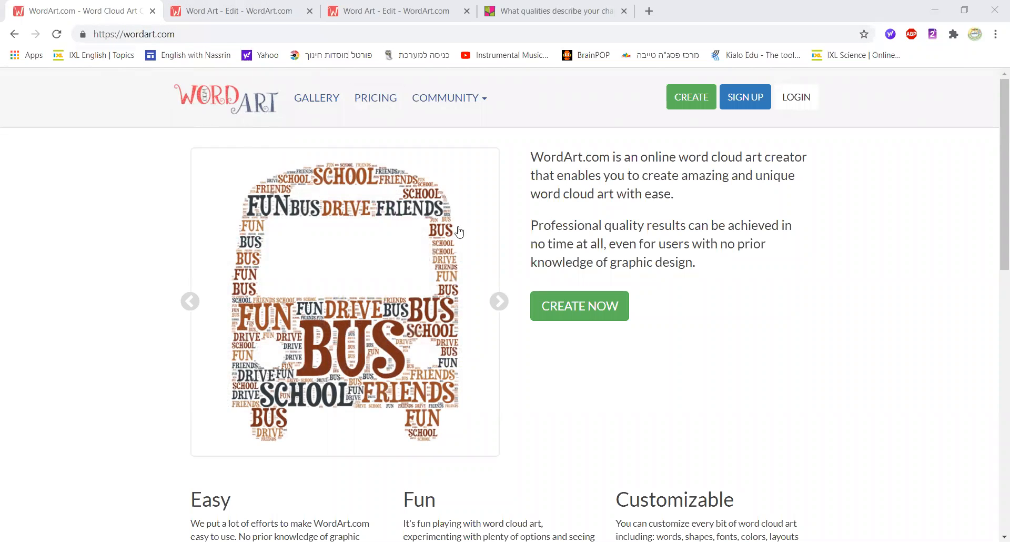
mouse_move(830, 322)
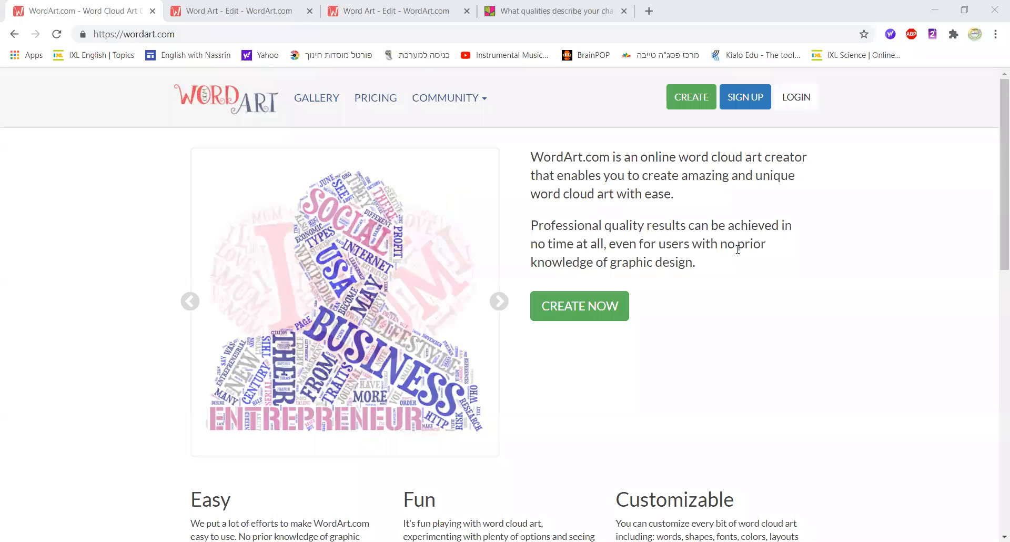
left_click(498, 302)
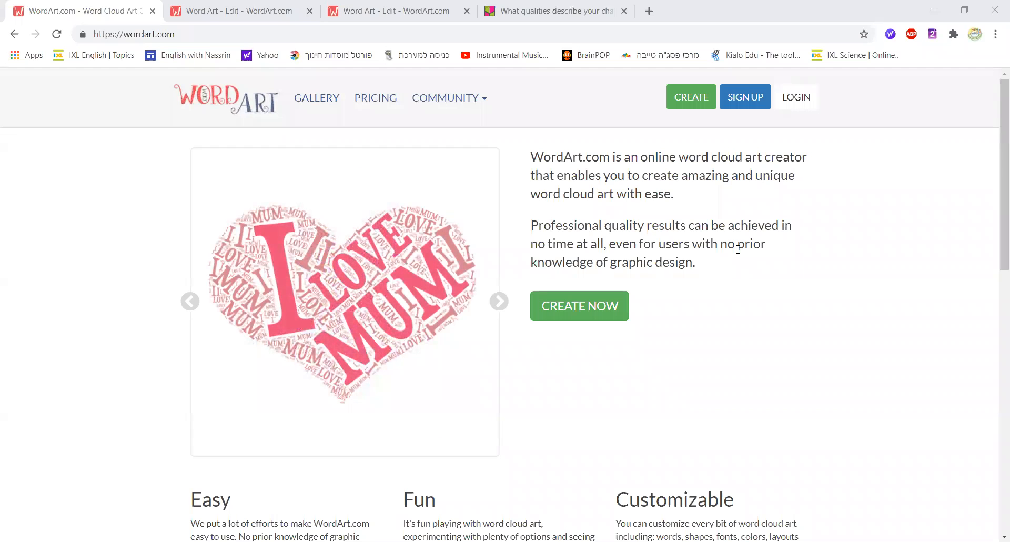
left_click(499, 301)
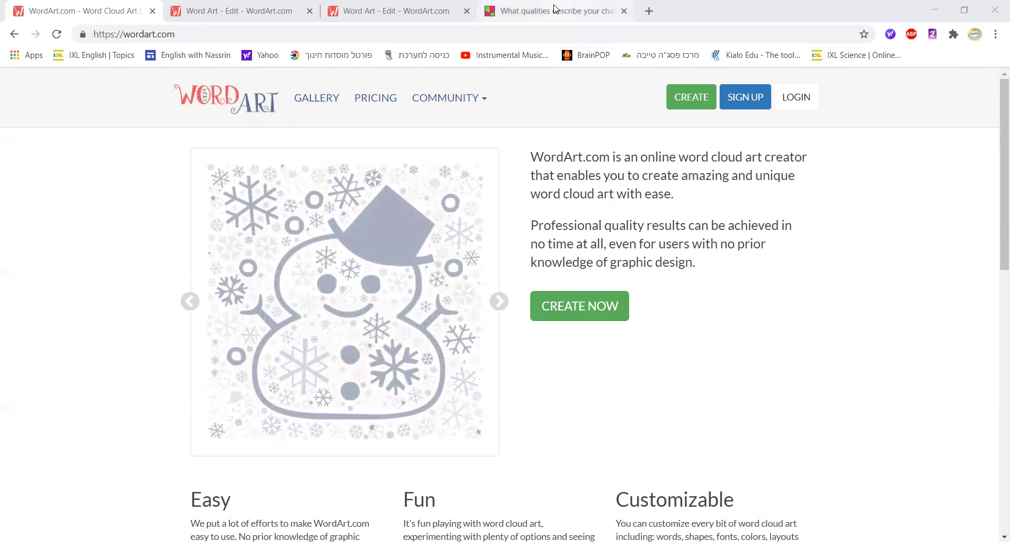
left_click(554, 11)
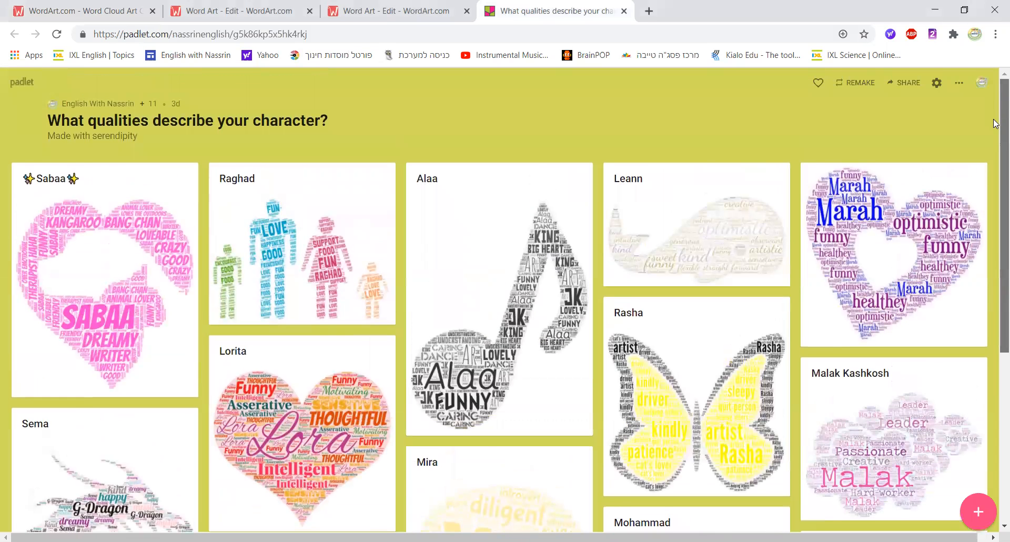
scroll("down", 3)
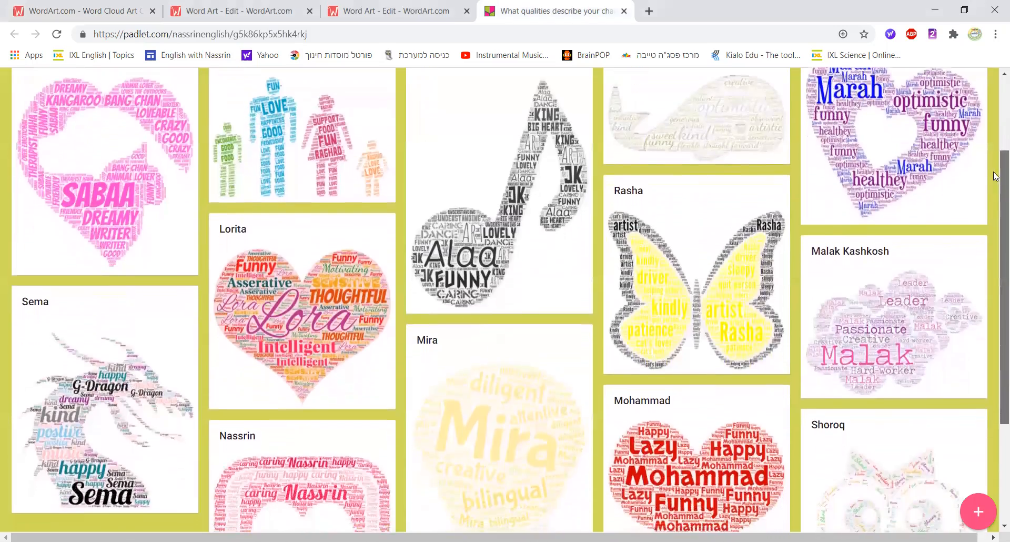
scroll("down", 3)
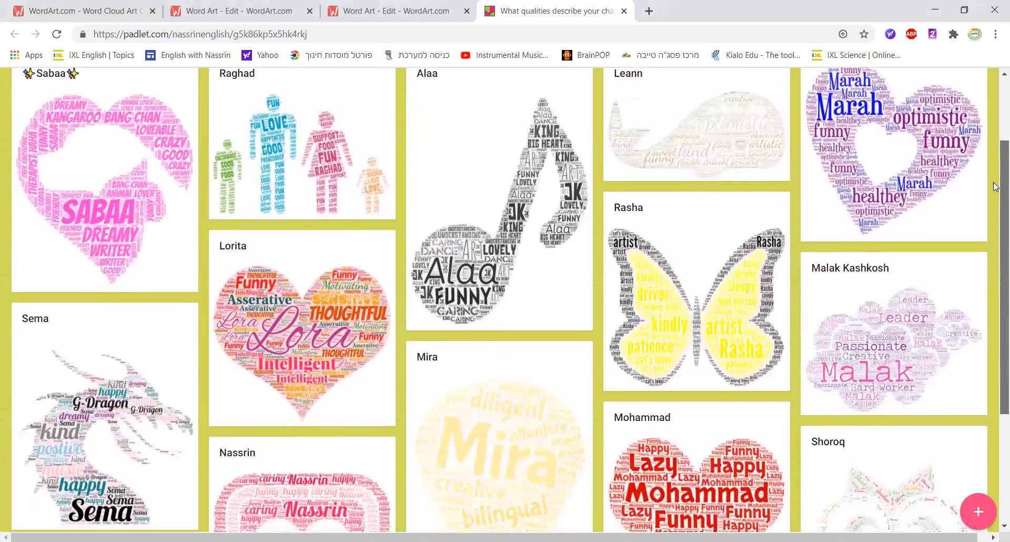
scroll("down", 3)
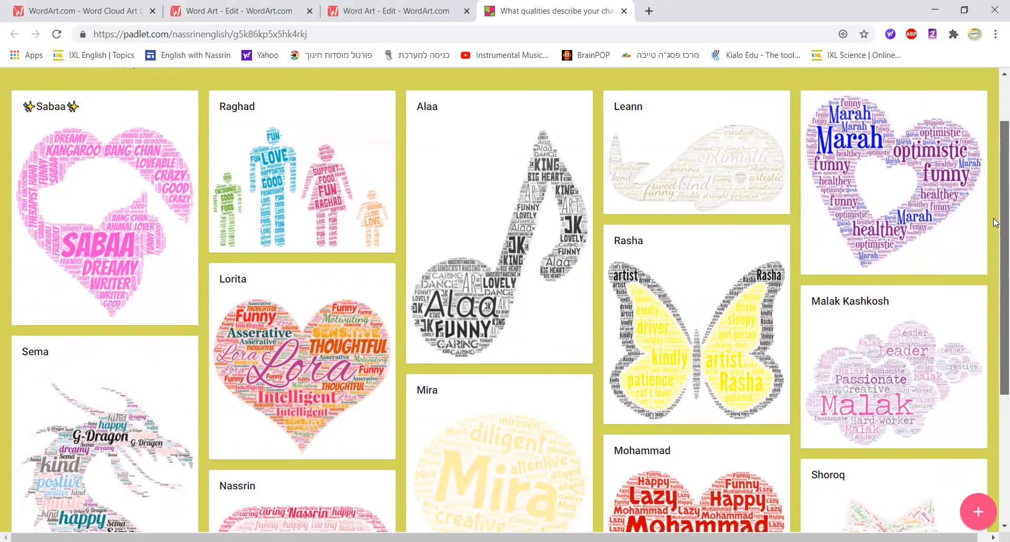
scroll("down", 3)
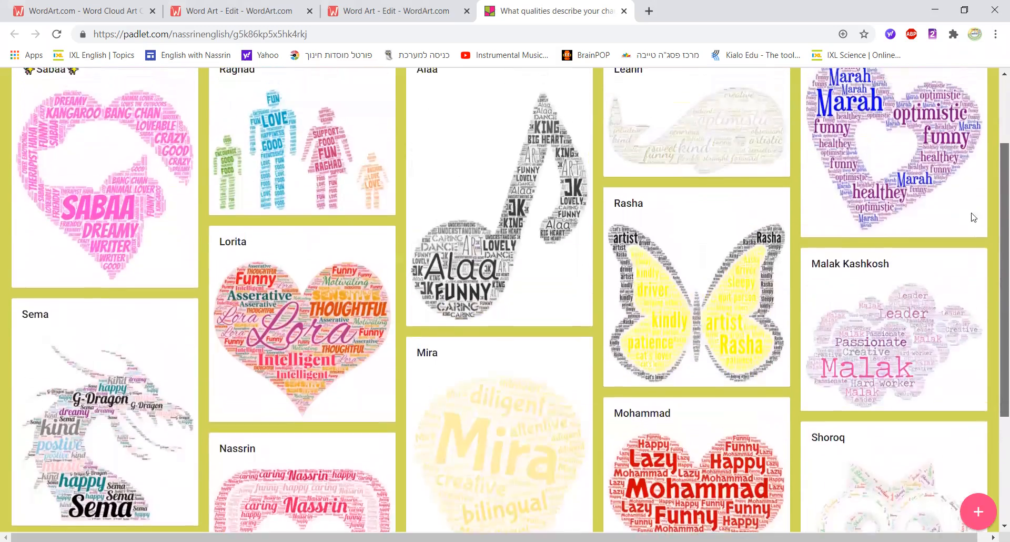
scroll("down", 3)
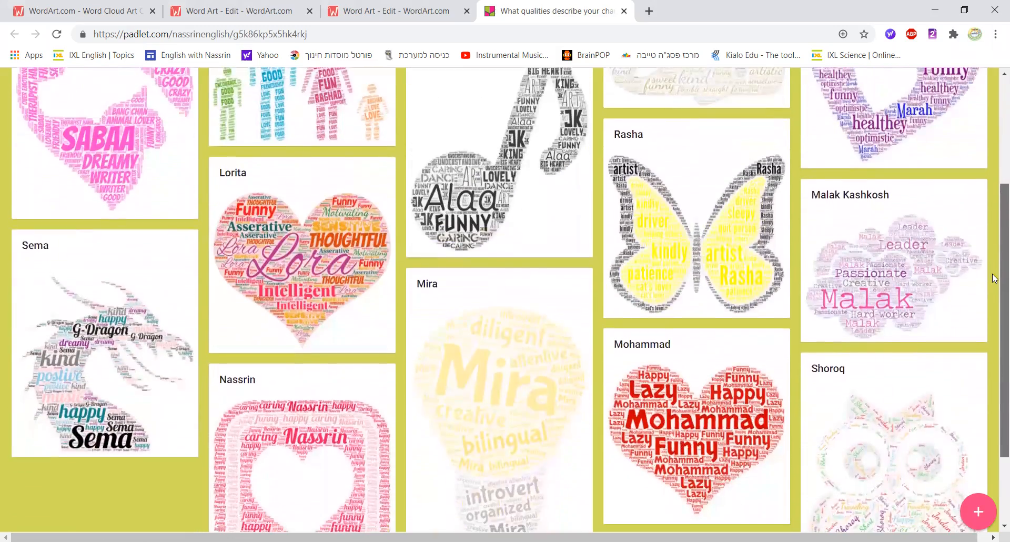
scroll("down", 3)
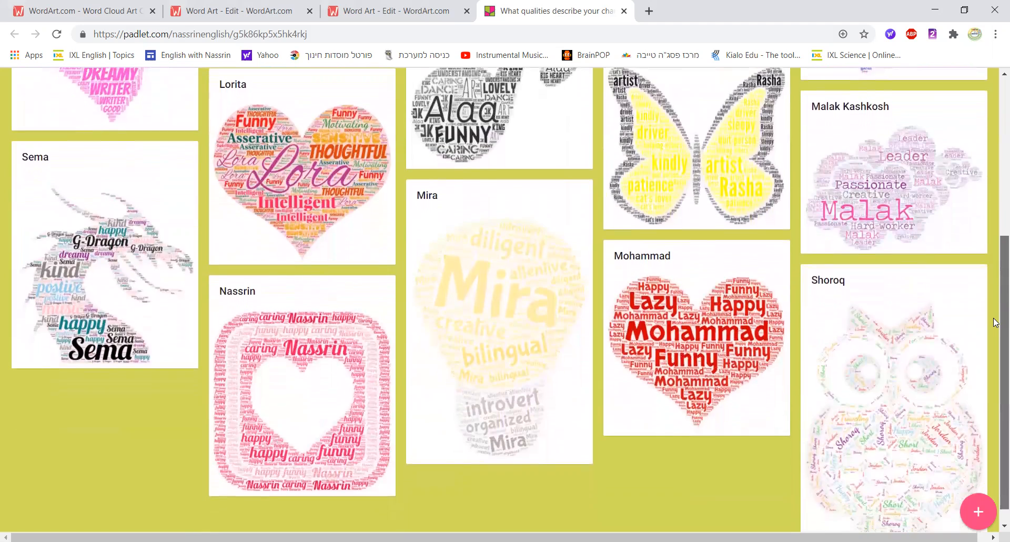
scroll("up", 3)
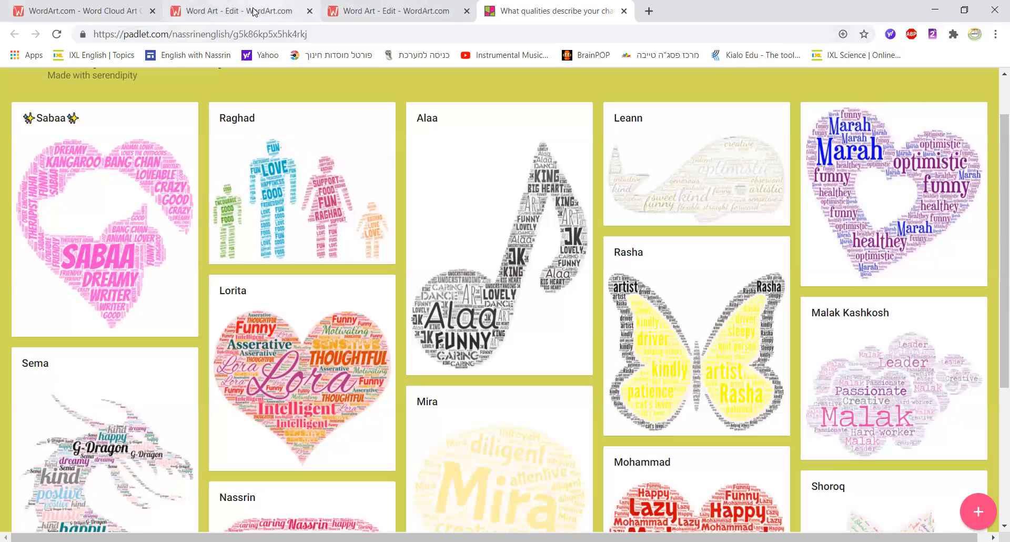
mouse_move(372, 11)
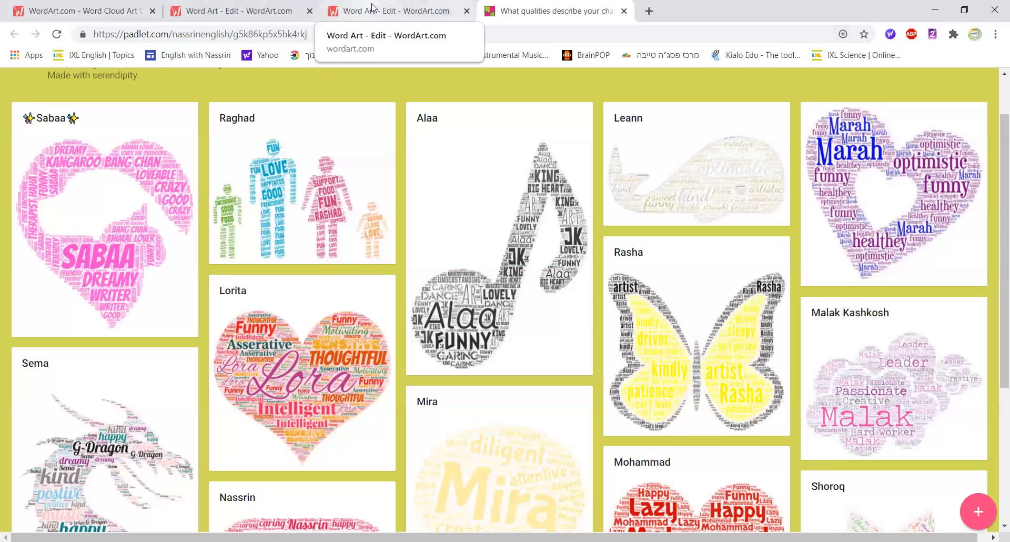
left_click(398, 11)
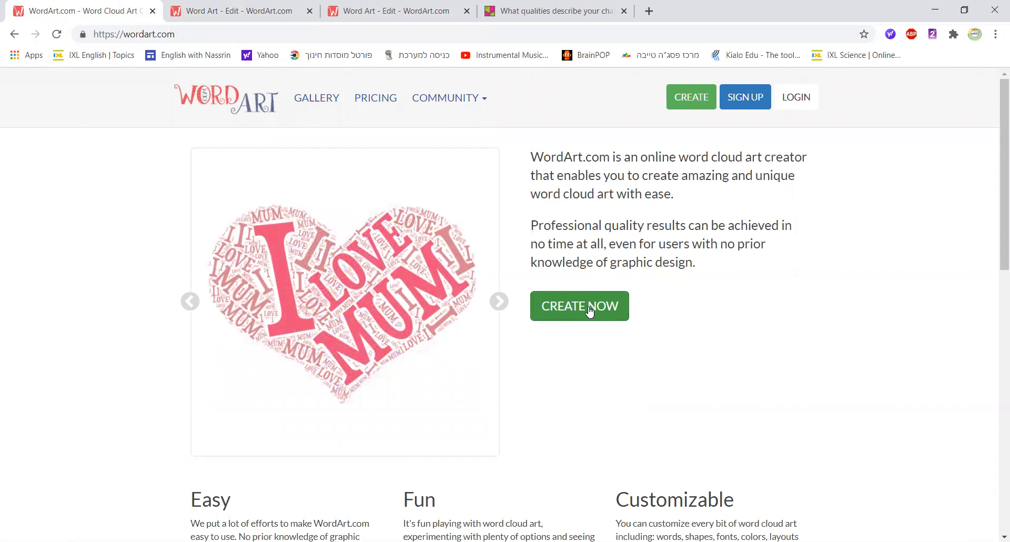
mouse_move(579, 306)
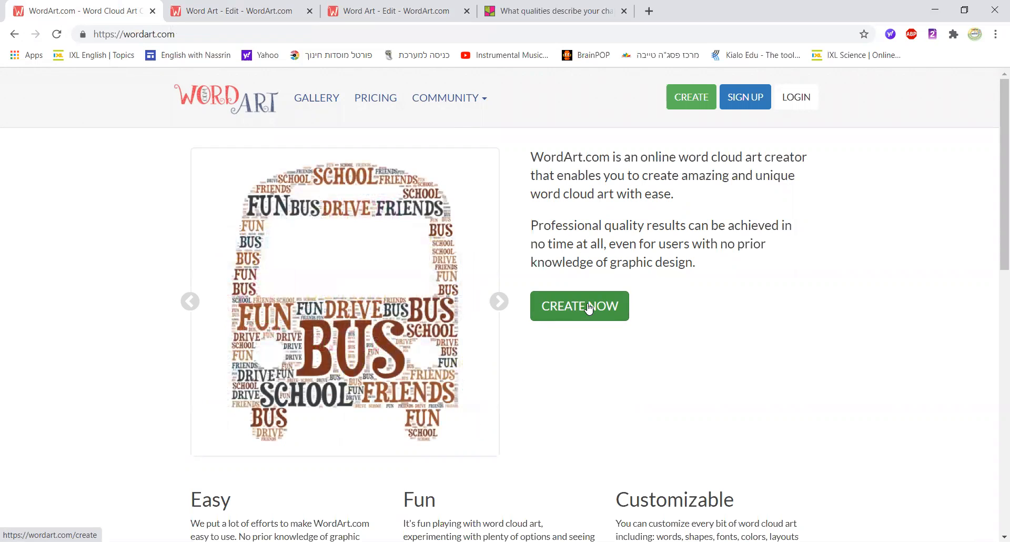
Step: Start a new word cloud via CREATE NOW, reaching the editor's default word list
left_click(499, 301)
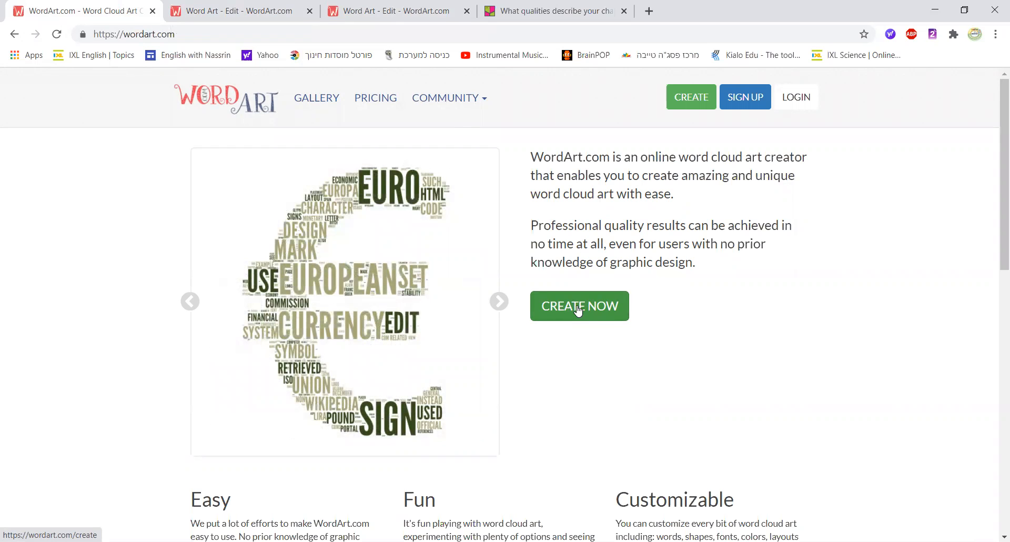
left_click(579, 307)
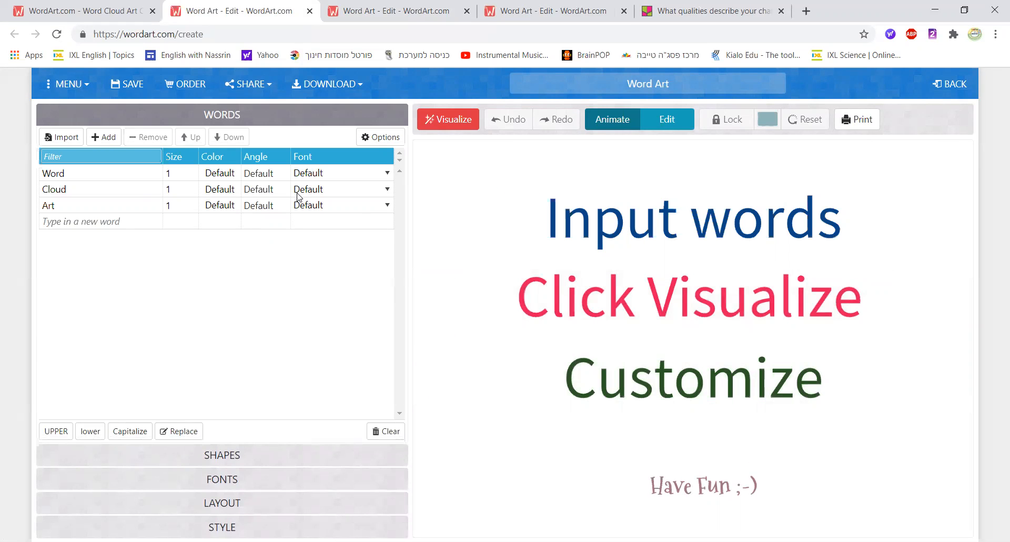
mouse_move(283, 335)
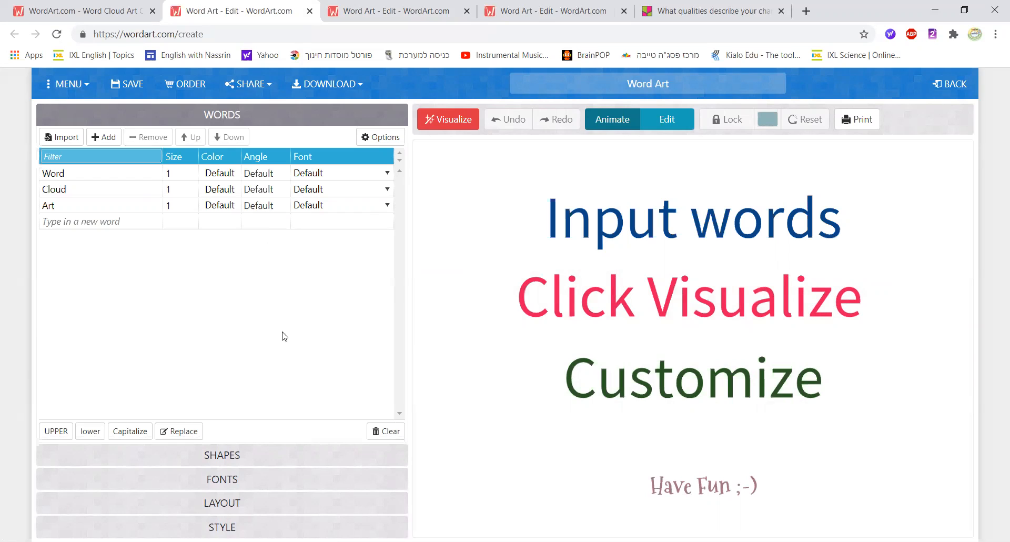
mouse_move(309, 344)
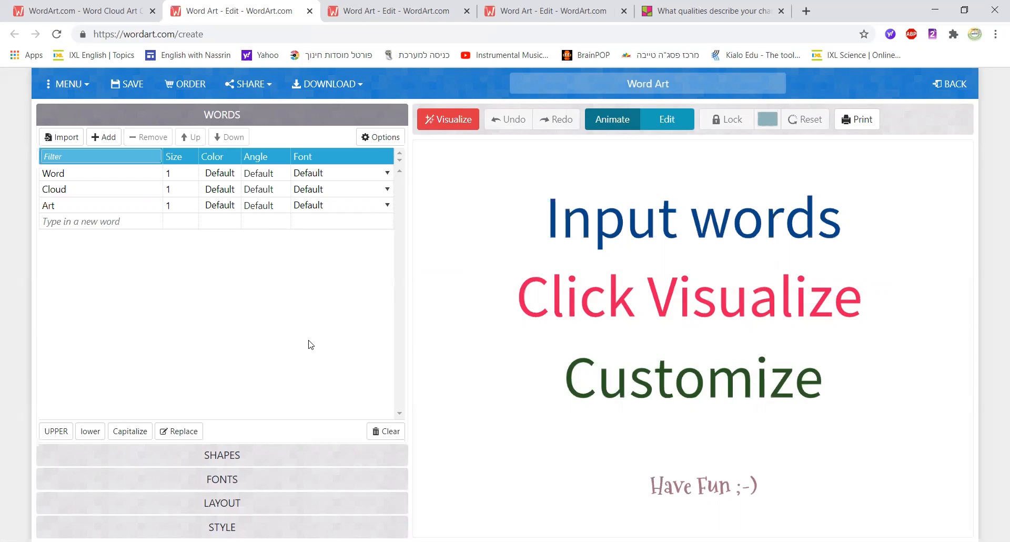
mouse_move(198, 294)
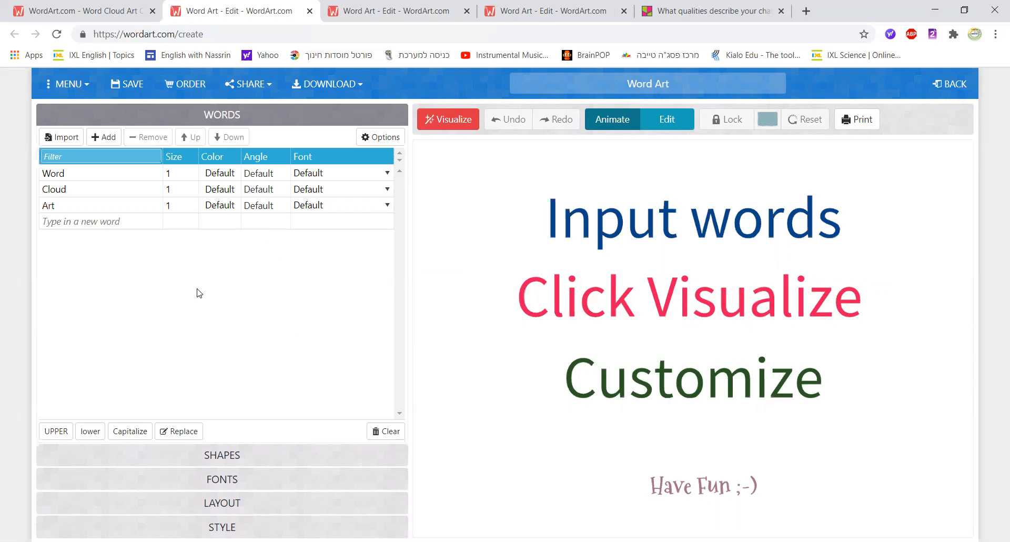
mouse_move(182, 363)
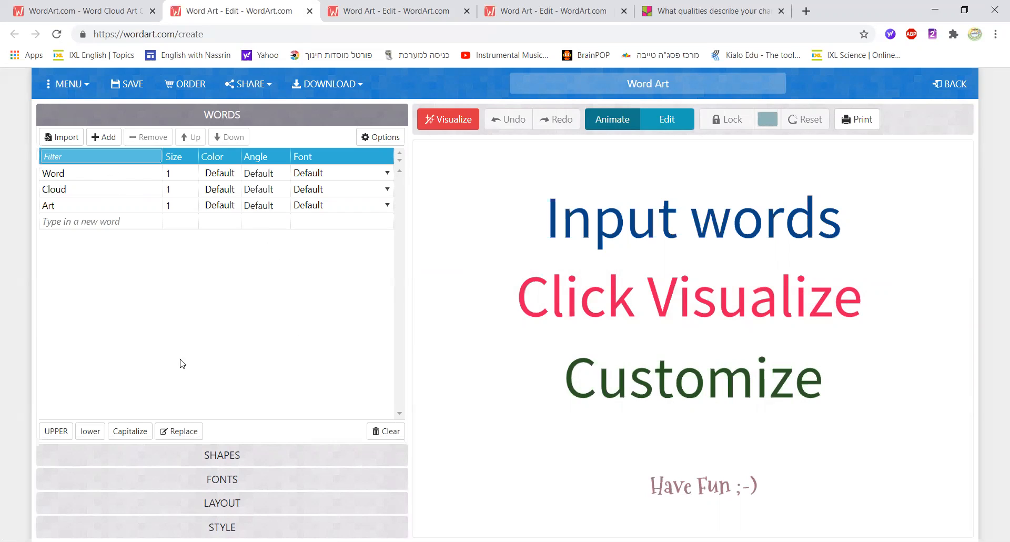
mouse_move(207, 214)
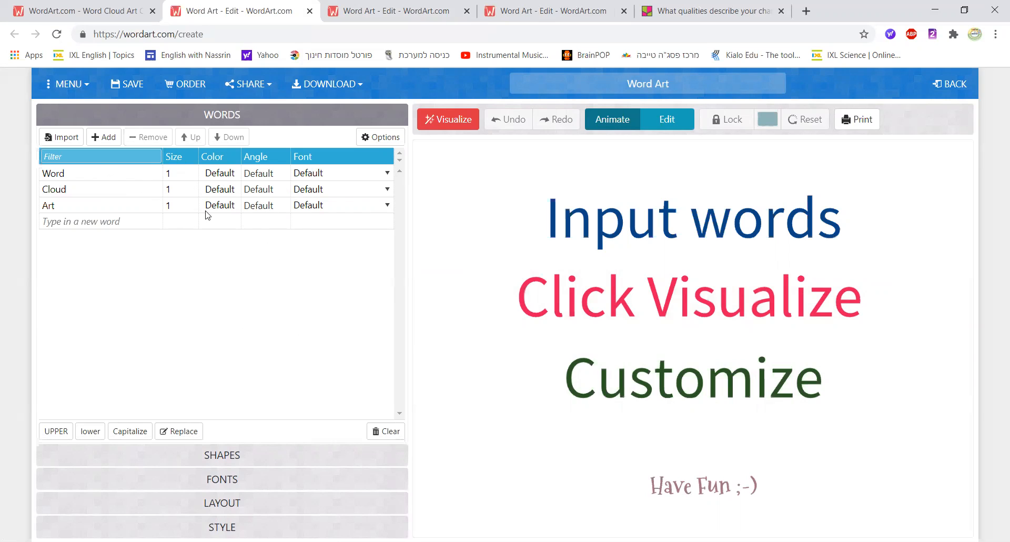
mouse_move(300, 452)
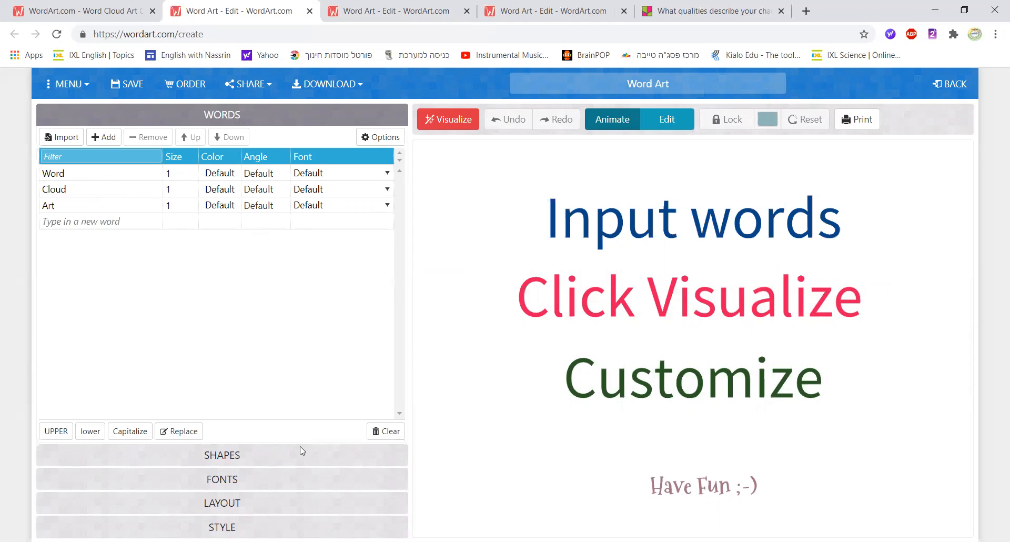
Step: Expand the SHAPES gallery and scroll down to the emoji faces
left_click(222, 455)
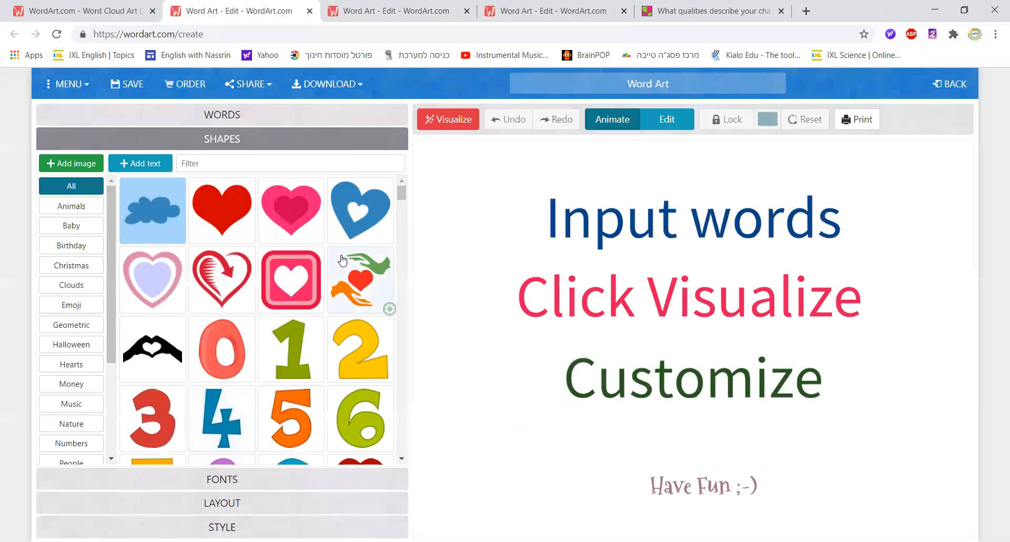
scroll("down", 3)
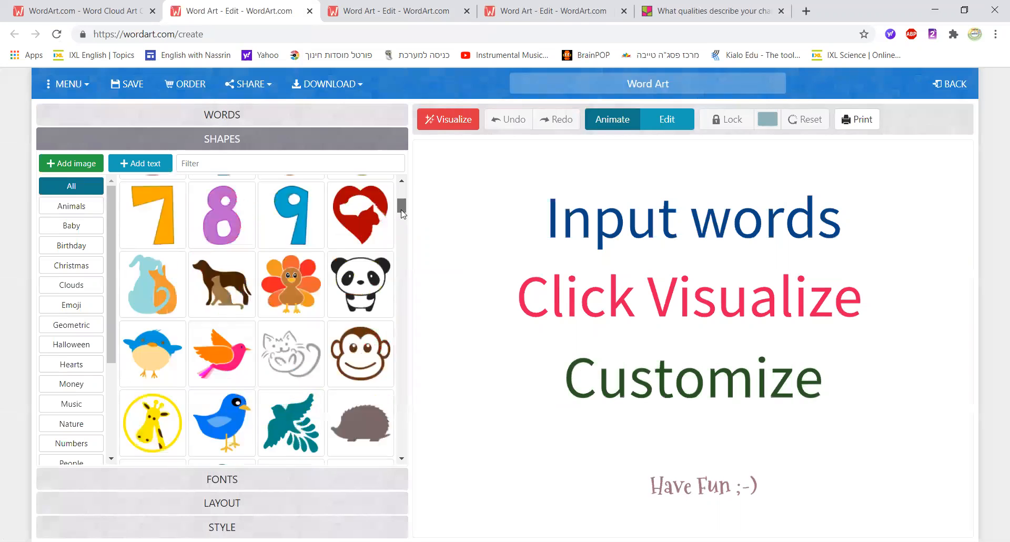
scroll("down", 3)
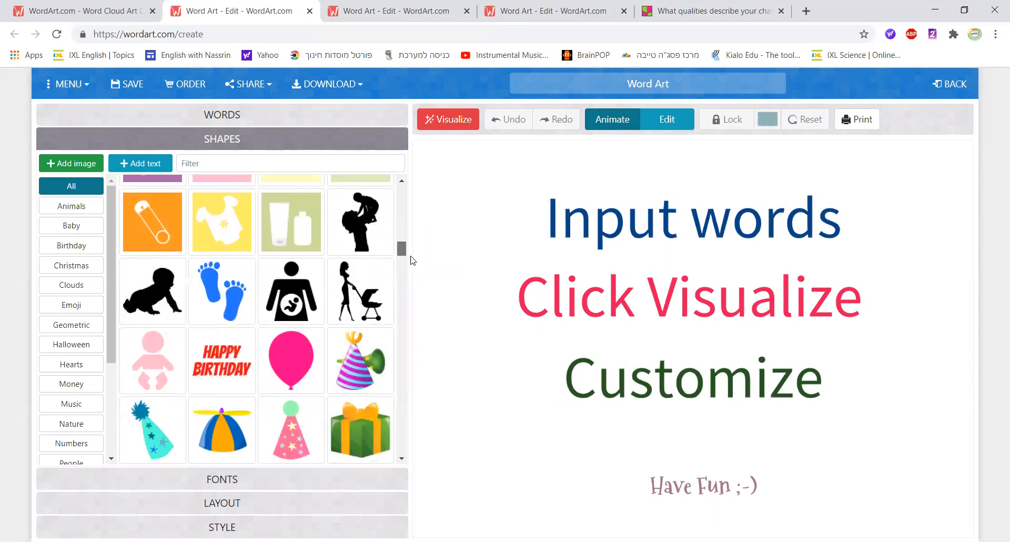
scroll("down", 3)
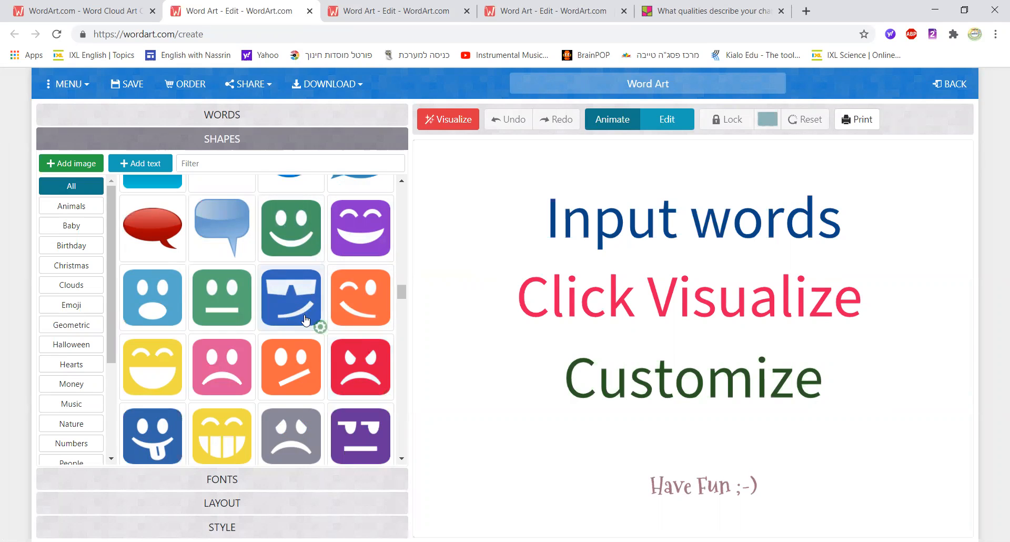
mouse_move(291, 435)
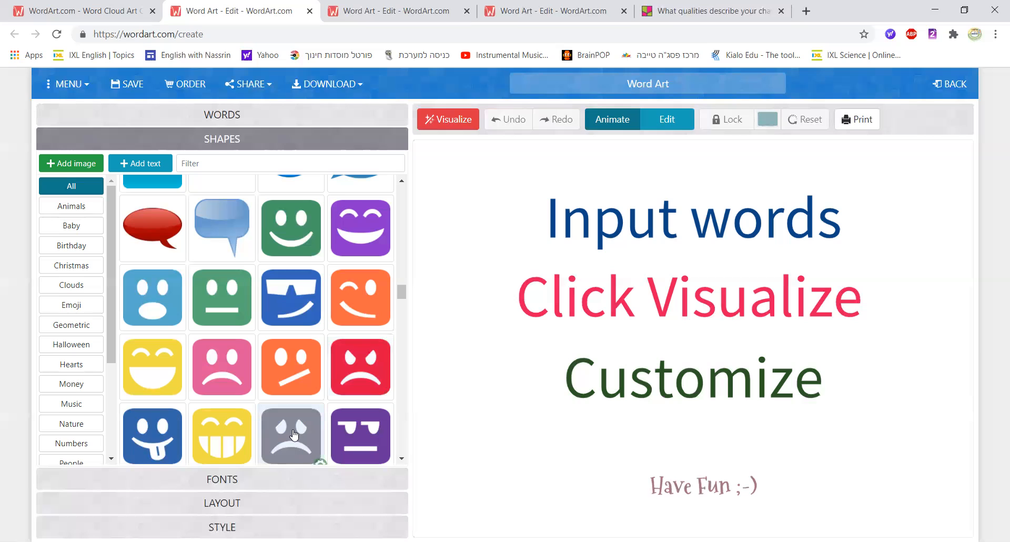
scroll("down", 3)
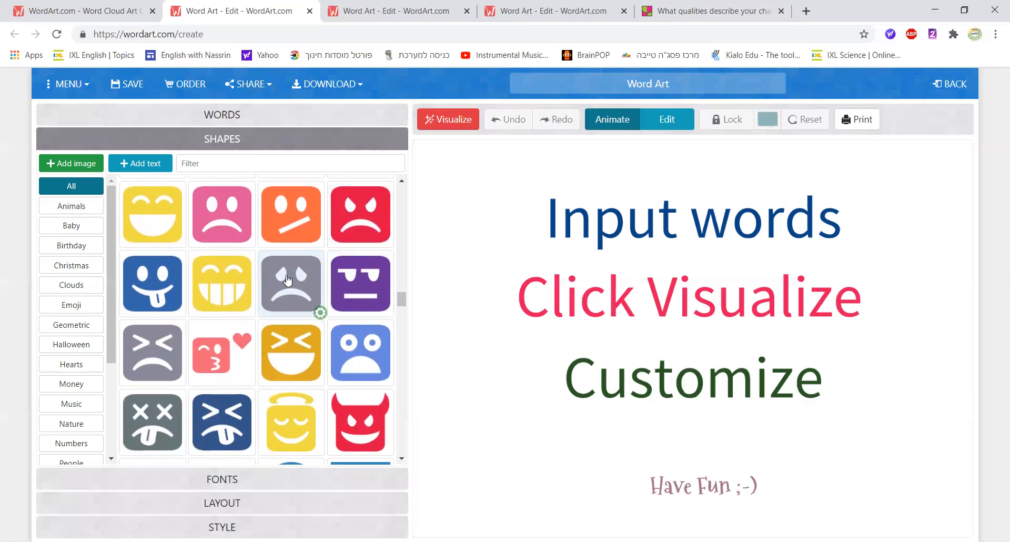
Step: Visualize the default words inside the grey sad face, then return to the WORDS list
left_click(291, 284)
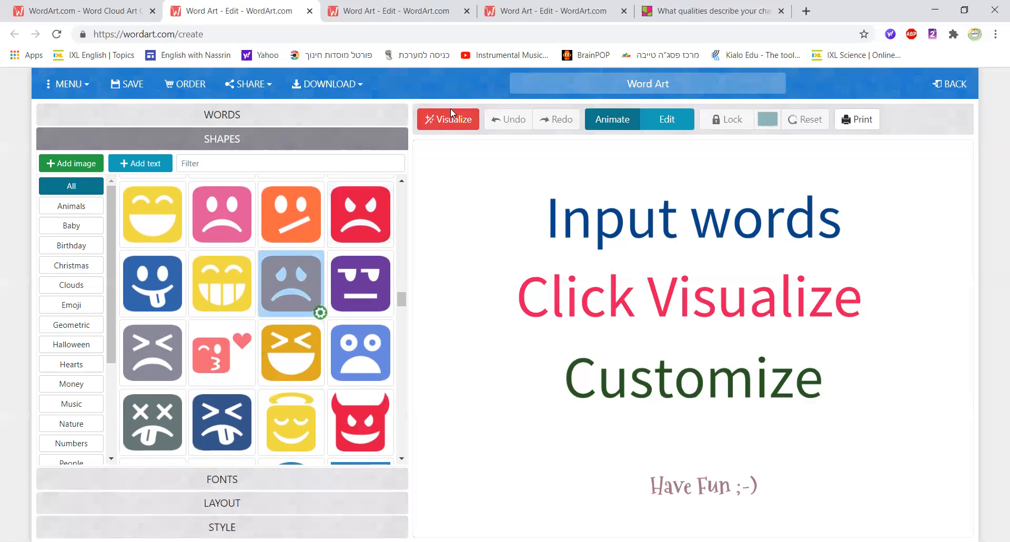
left_click(448, 119)
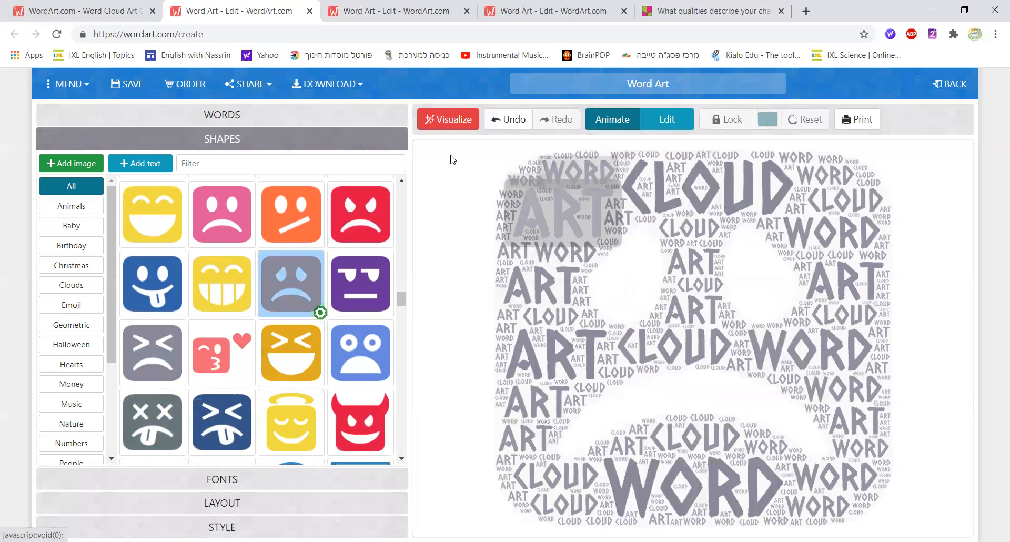
left_click(221, 115)
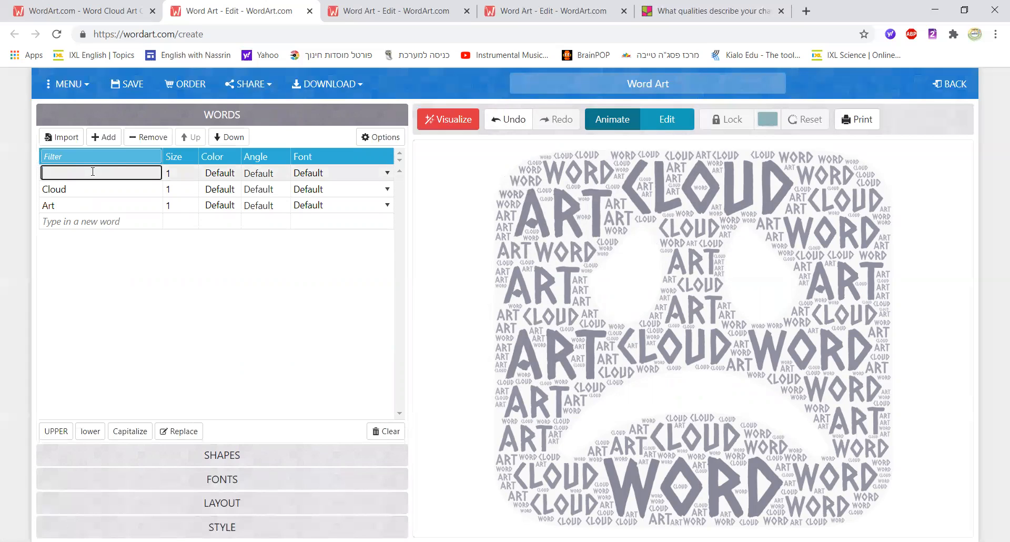
Step: Overwrite the sample words with Nassrin, sad, bored and unhappy
type("Nass")
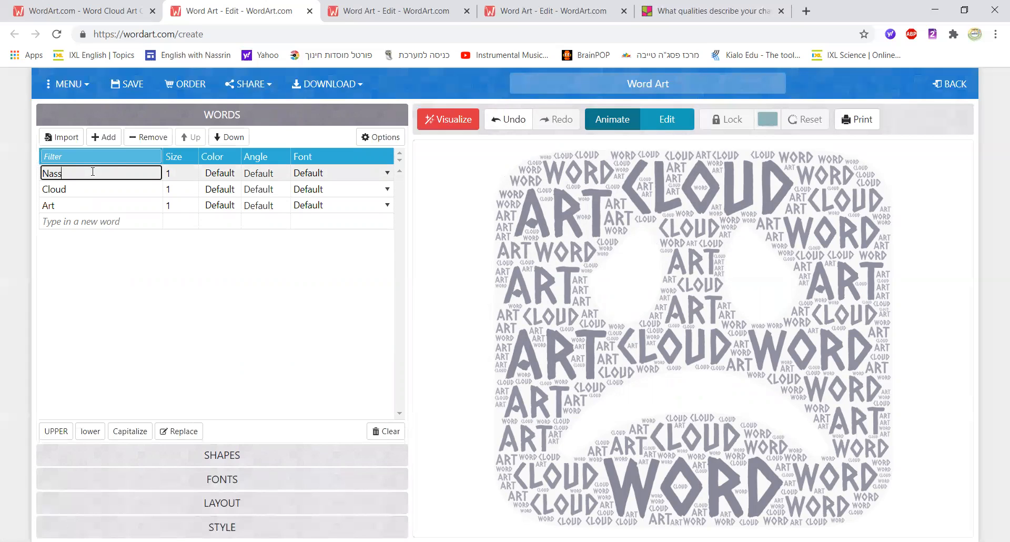
type("rin")
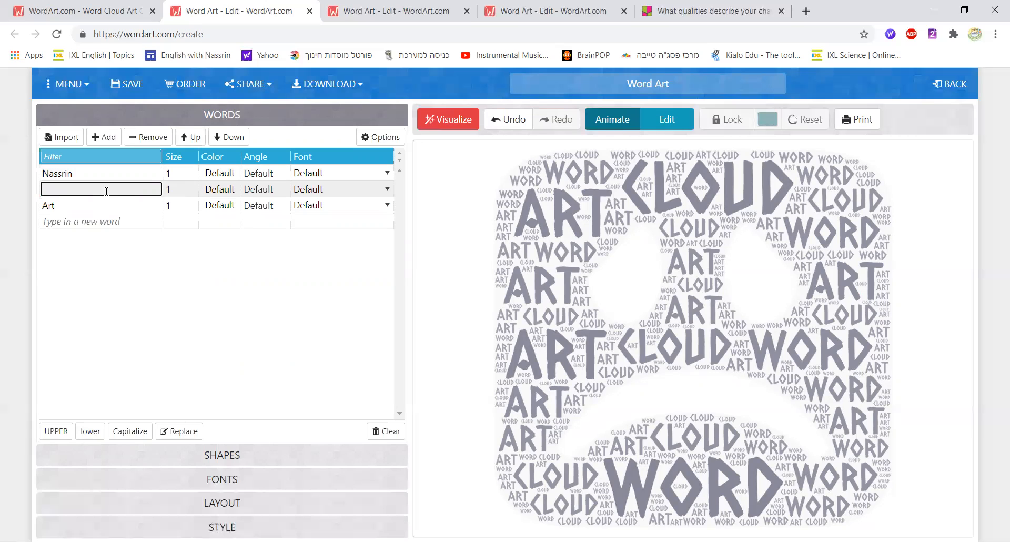
type("sad")
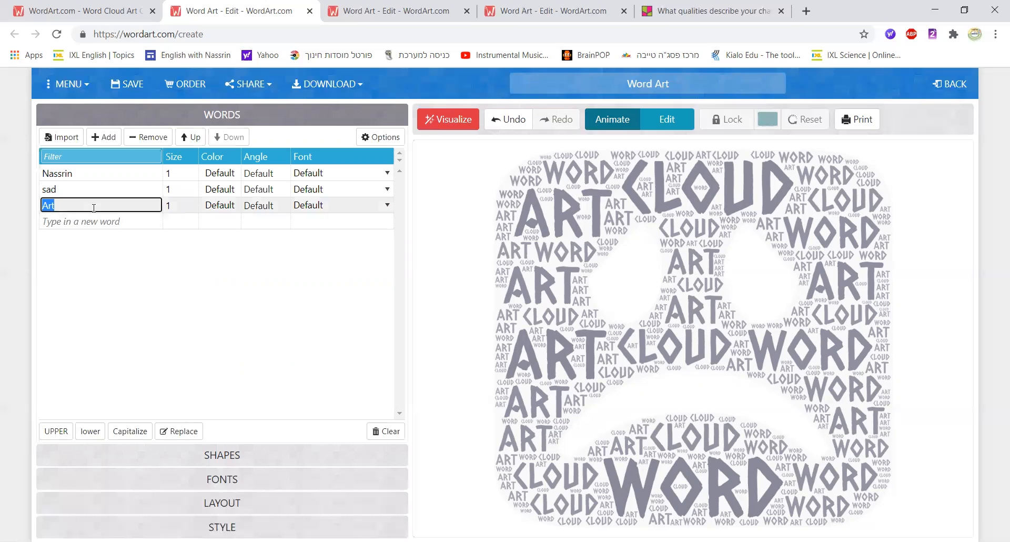
type("bored")
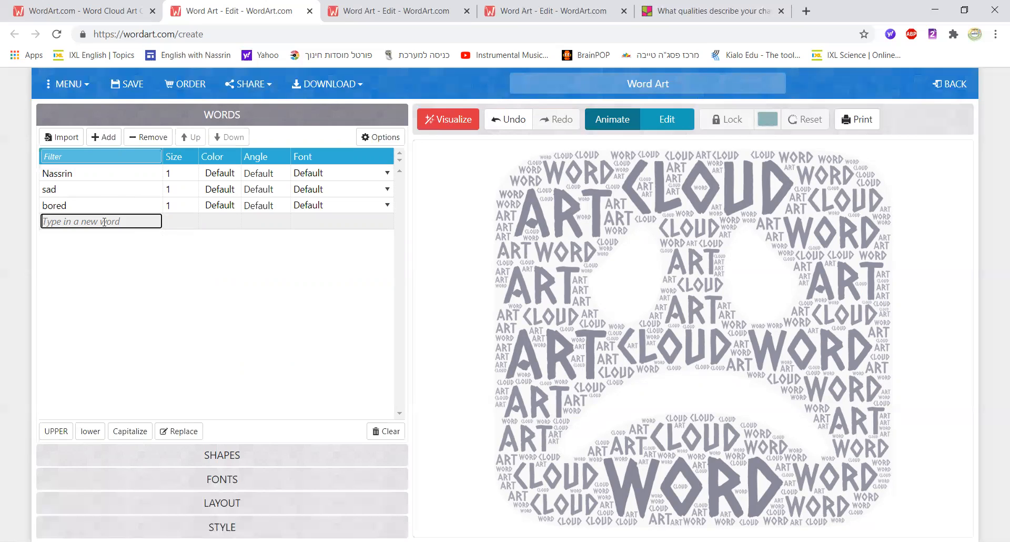
type("unhappy")
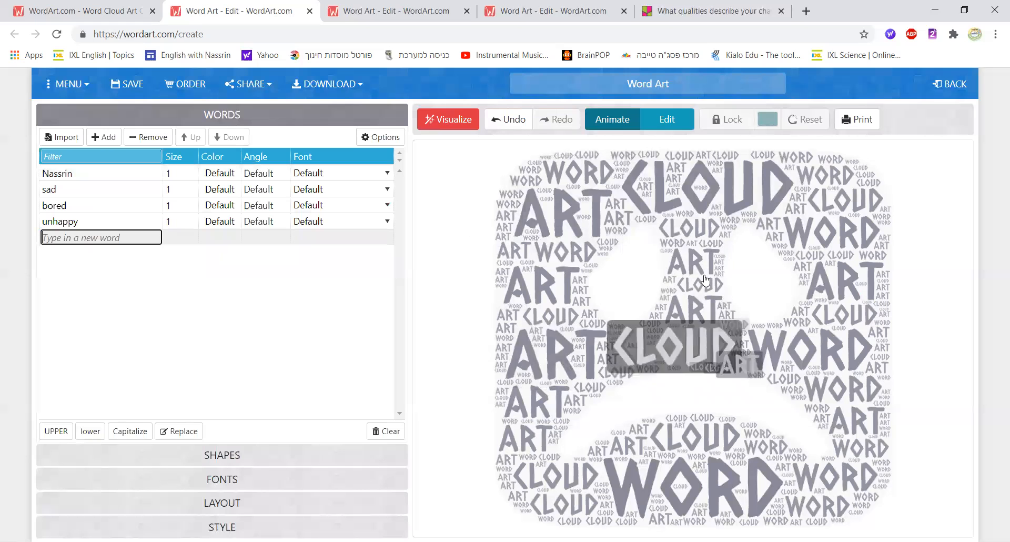
Step: Visualize the sad face filled with Nassrin, sad, bored and unhappy, then reopen SHAPES
left_click(448, 119)
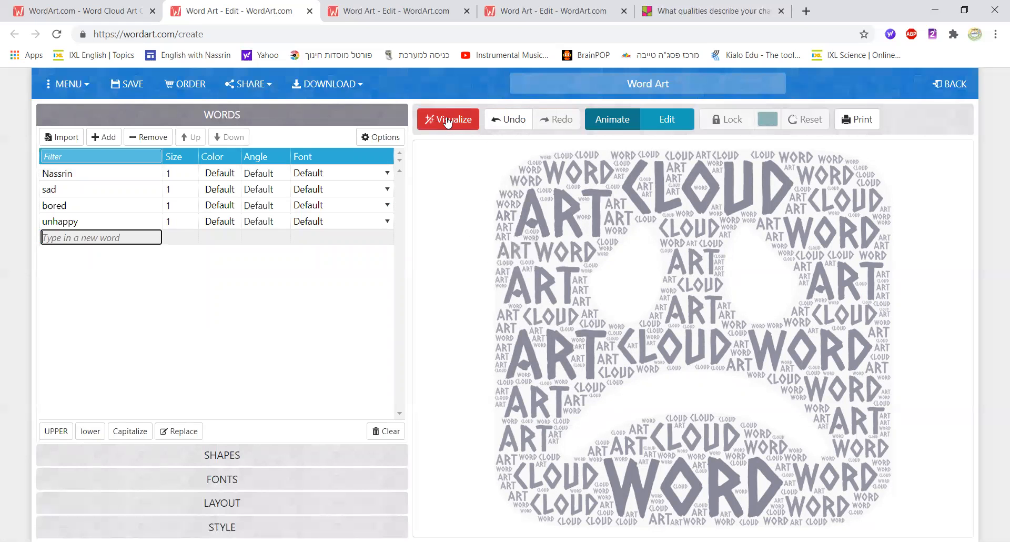
left_click(448, 119)
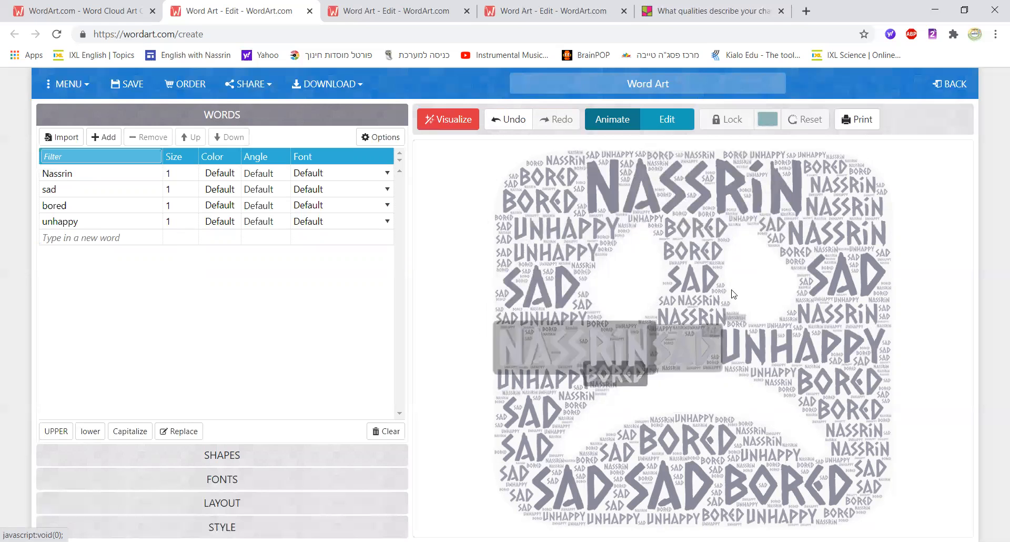
left_click(222, 454)
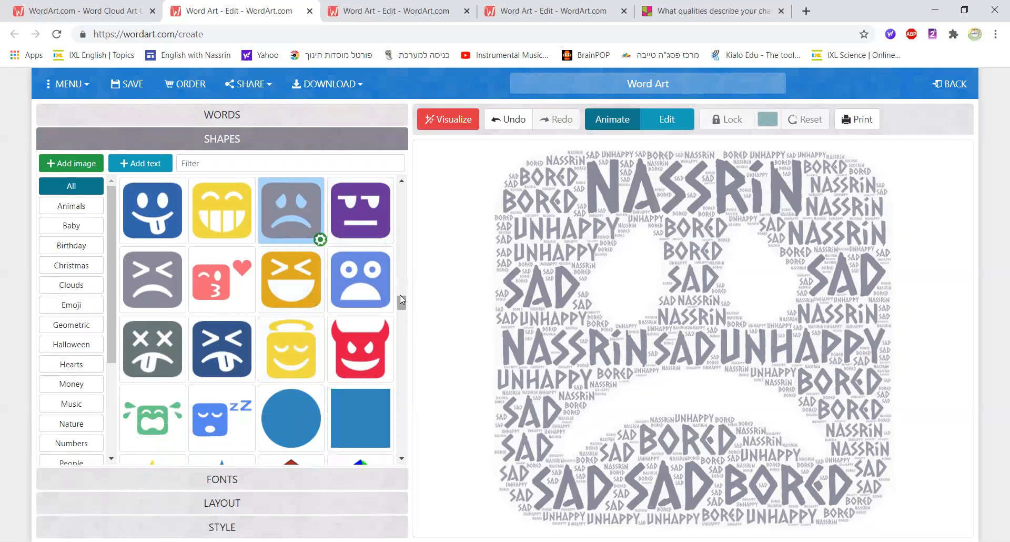
Step: Choose the red sad emoji and visualize, turning all the words red
scroll("down", 3)
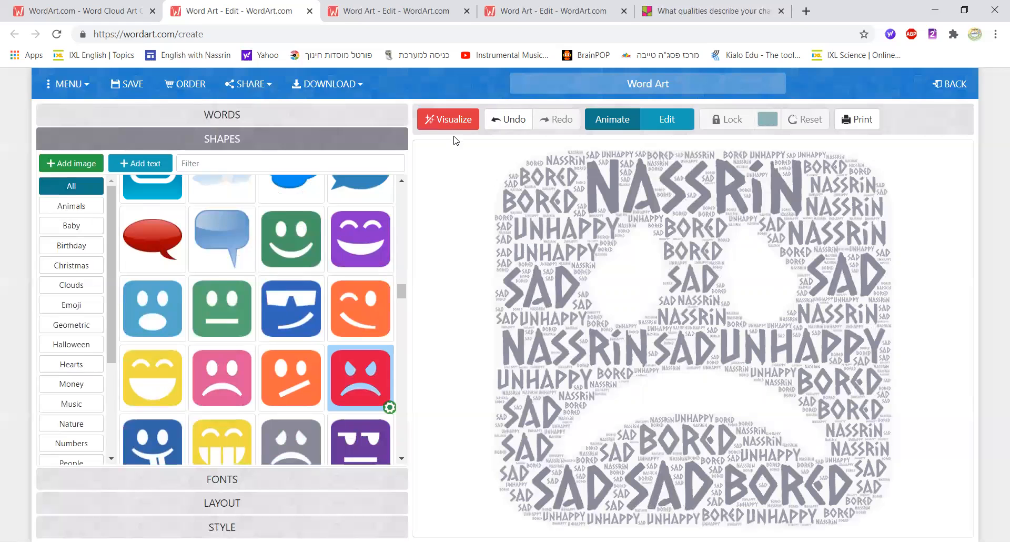
left_click(448, 119)
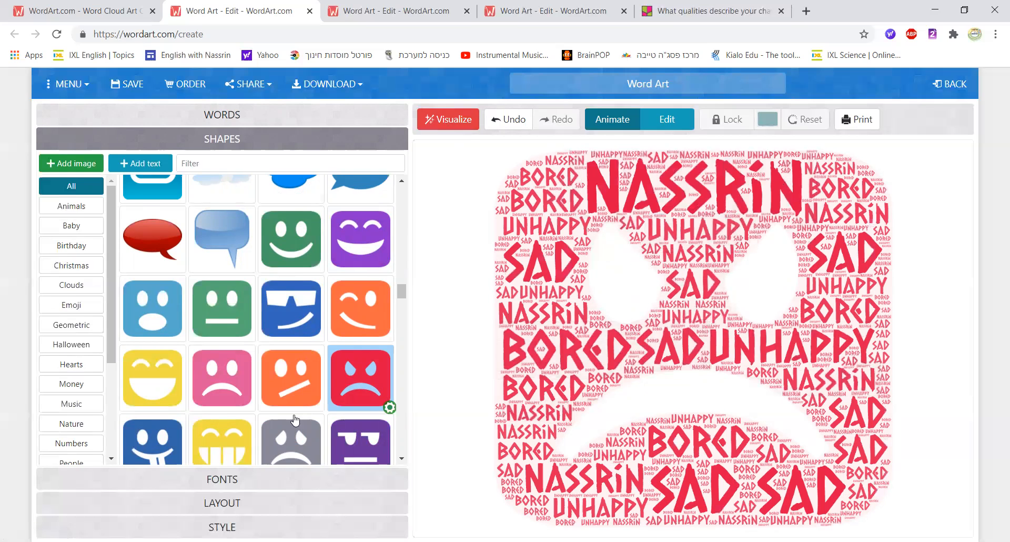
Step: In the WORDS list, colour Nassrin green and apply it
left_click(221, 115)
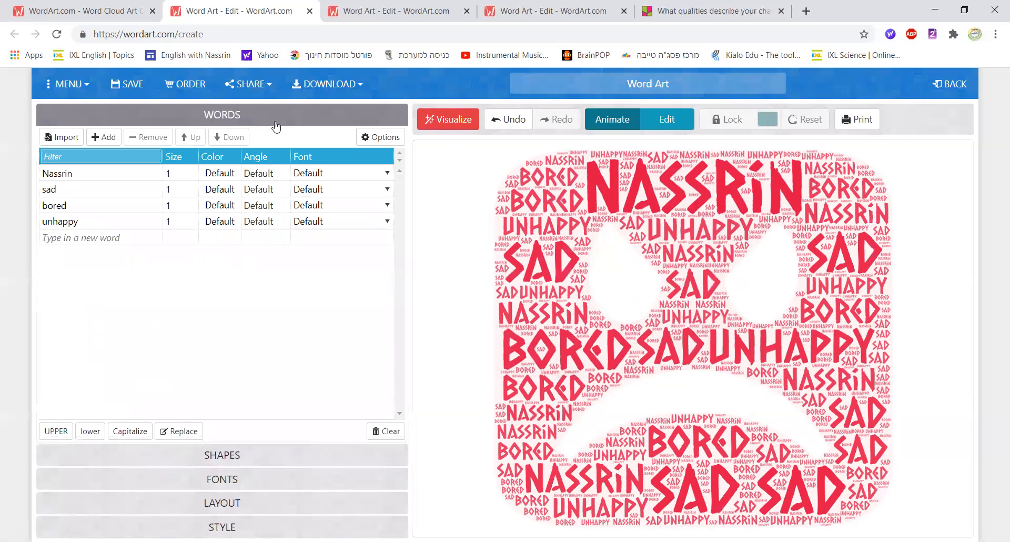
mouse_move(287, 117)
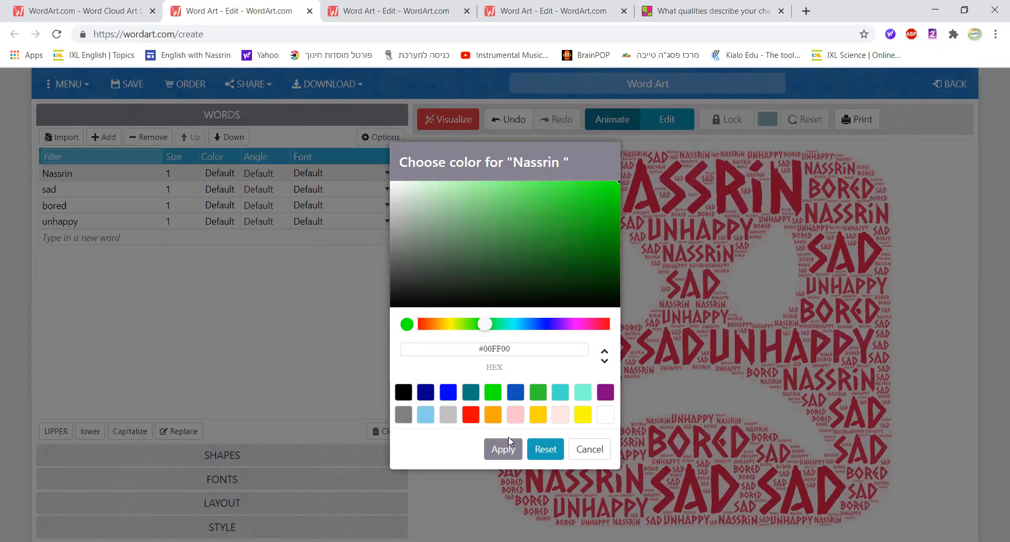
left_click(503, 449)
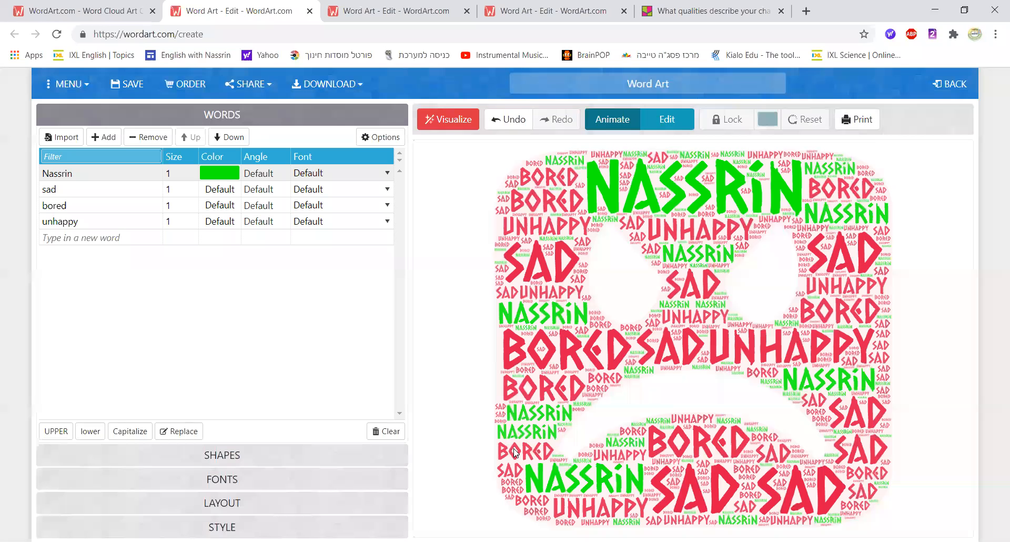
mouse_move(298, 213)
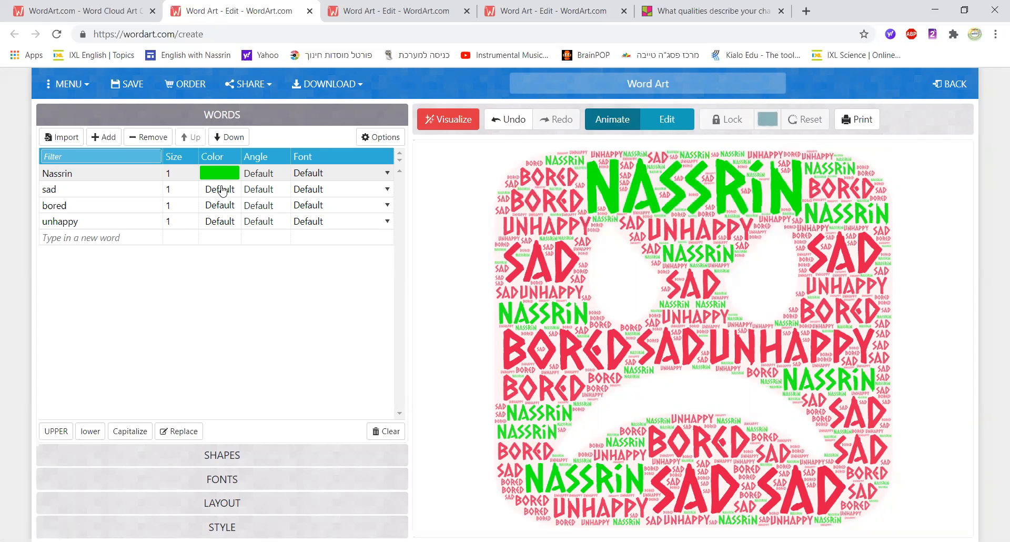
Step: Colour the word sad purple and apply it
left_click(219, 188)
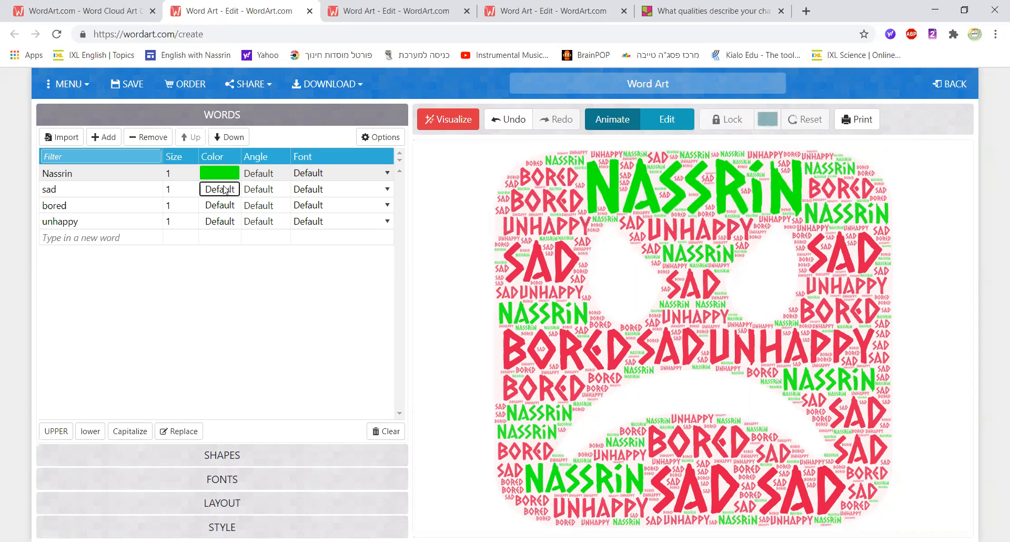
left_click(219, 189)
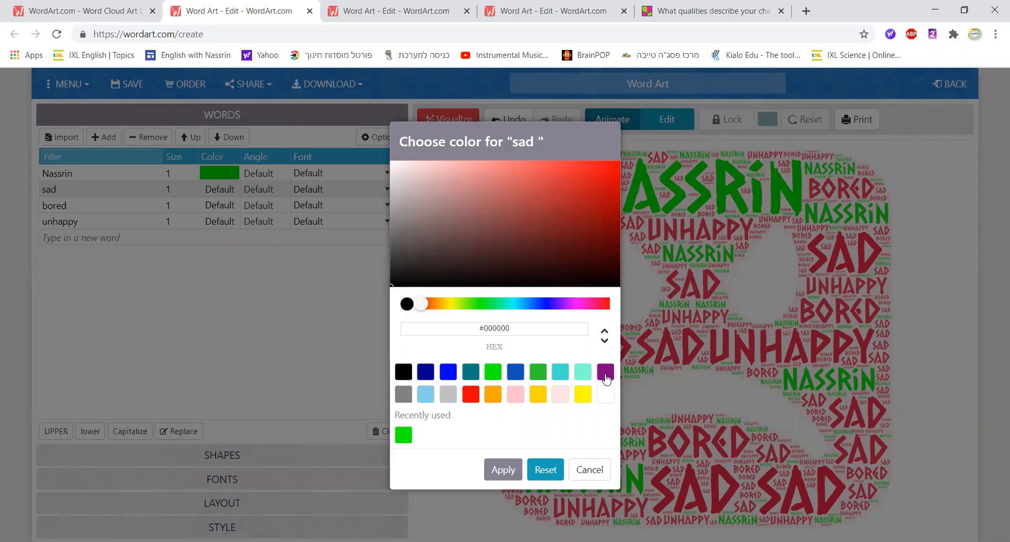
left_click(604, 372)
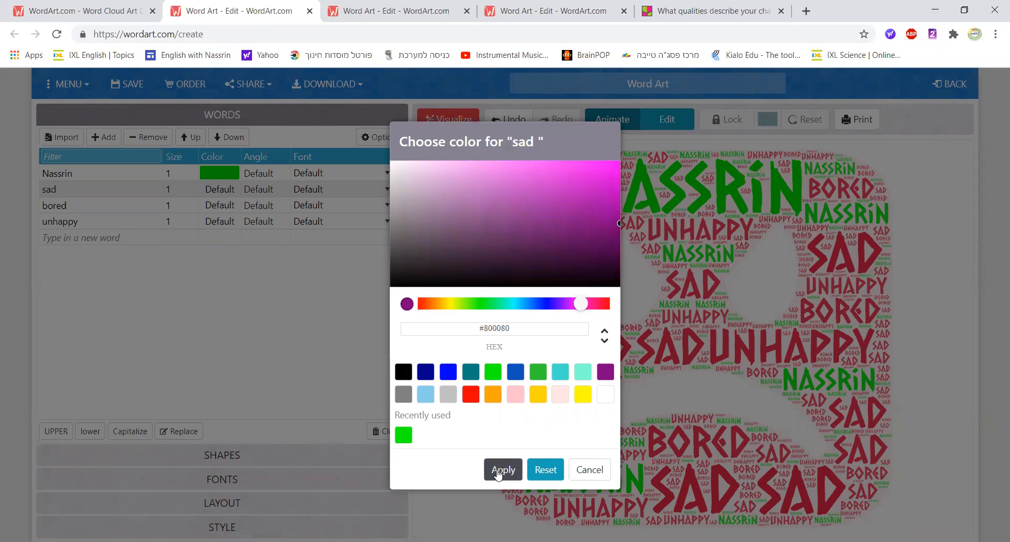
left_click(503, 469)
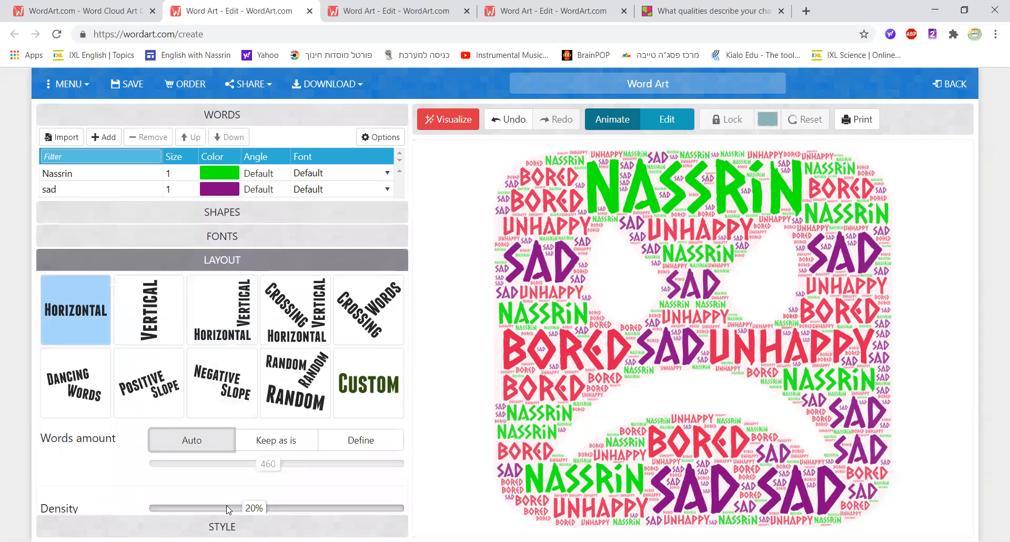
Step: Set Words colors to Custom and remove purple, leaving a light-green and red palette
left_click(222, 114)
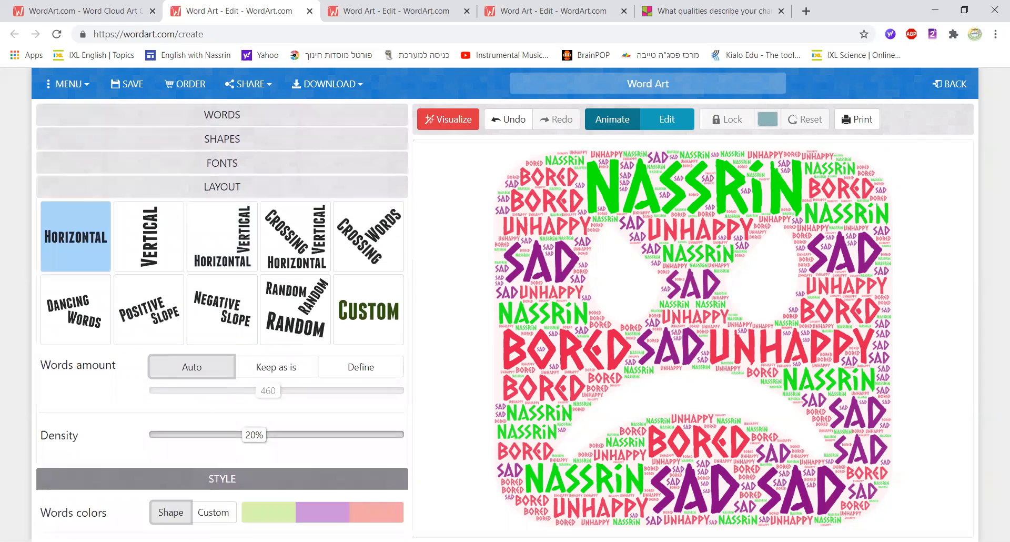
left_click(222, 211)
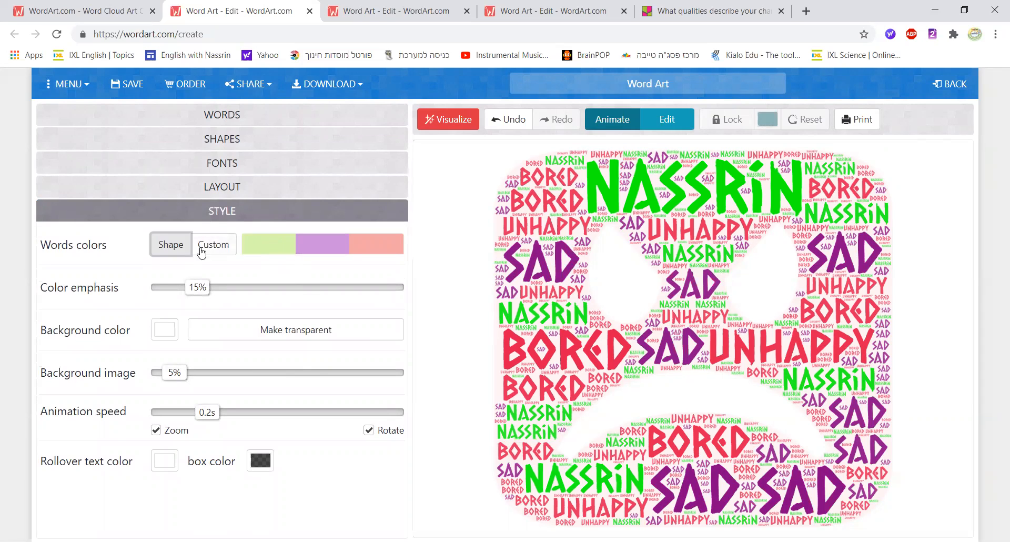
left_click(213, 245)
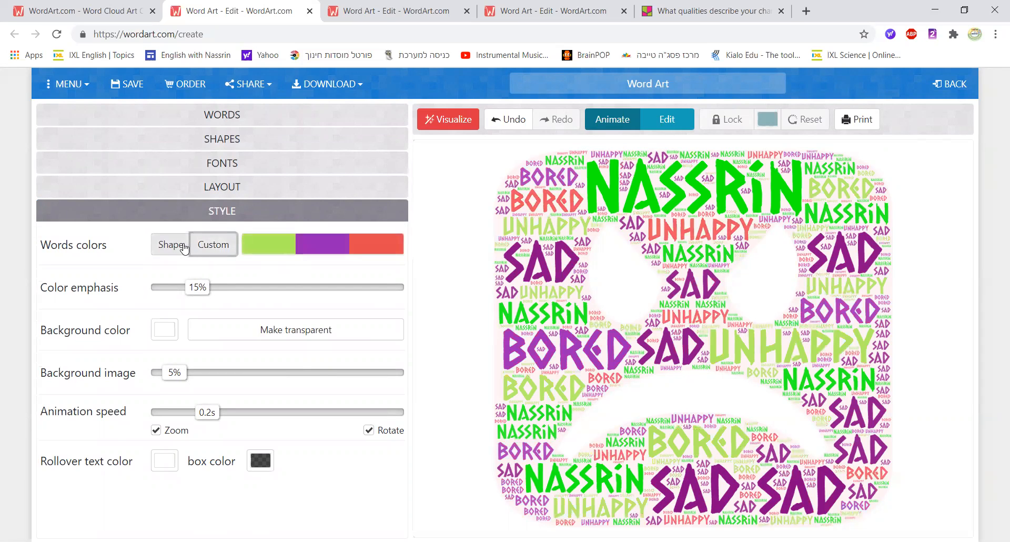
left_click(213, 244)
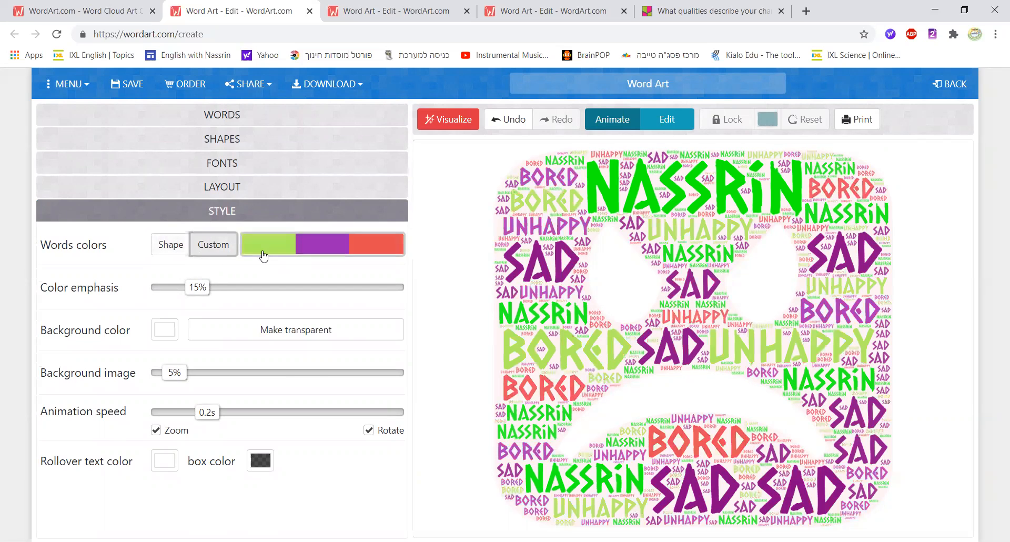
left_click(355, 243)
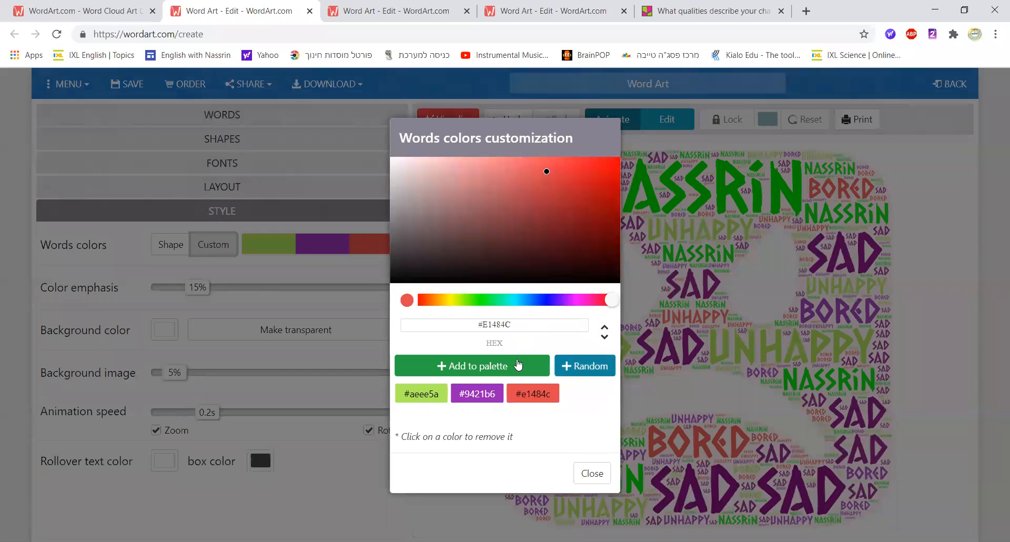
left_click(475, 394)
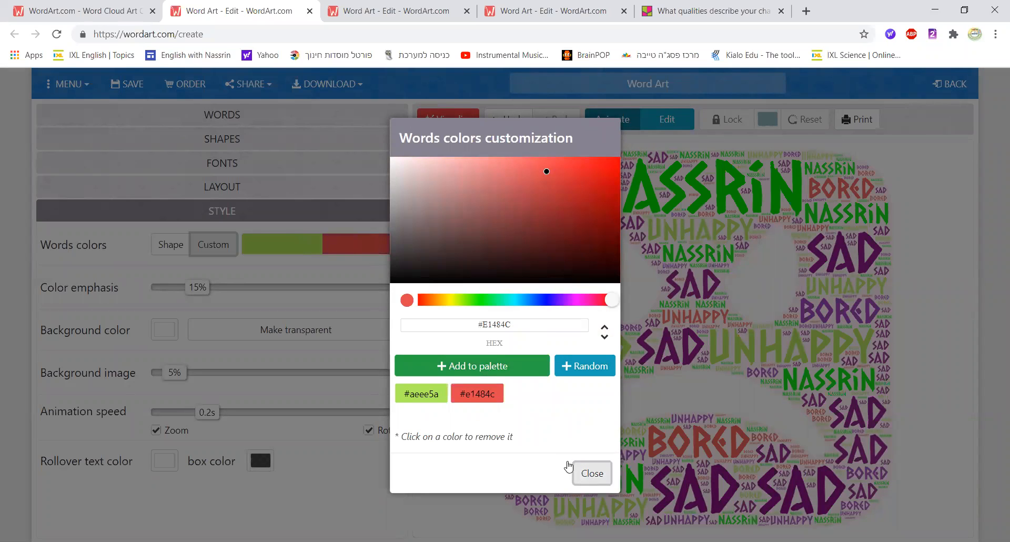
left_click(591, 474)
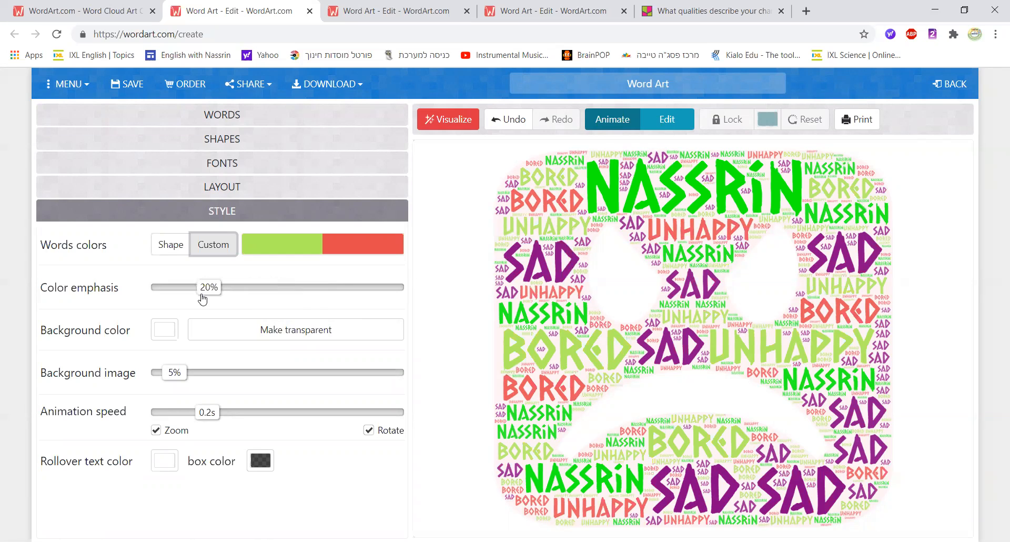
Step: Lower colour emphasis to 19% and keep the white background after trying transparency
left_click_drag(208, 288, 206, 287)
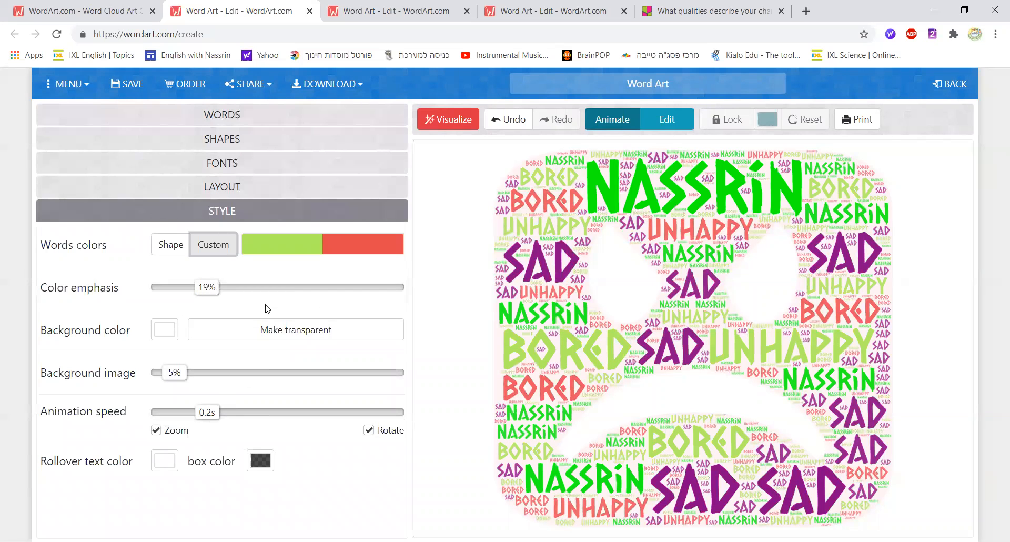
left_click(295, 330)
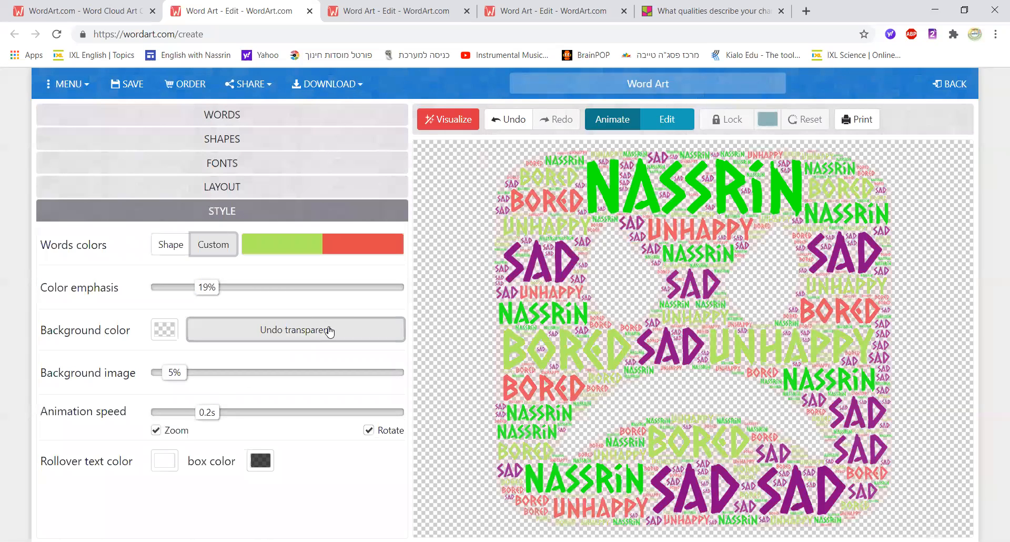
left_click(295, 329)
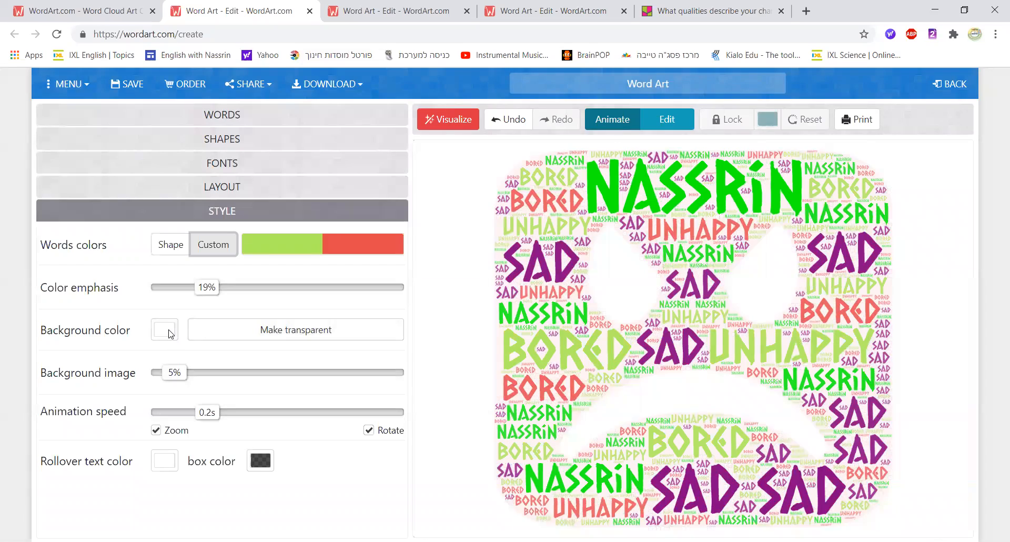
left_click(164, 329)
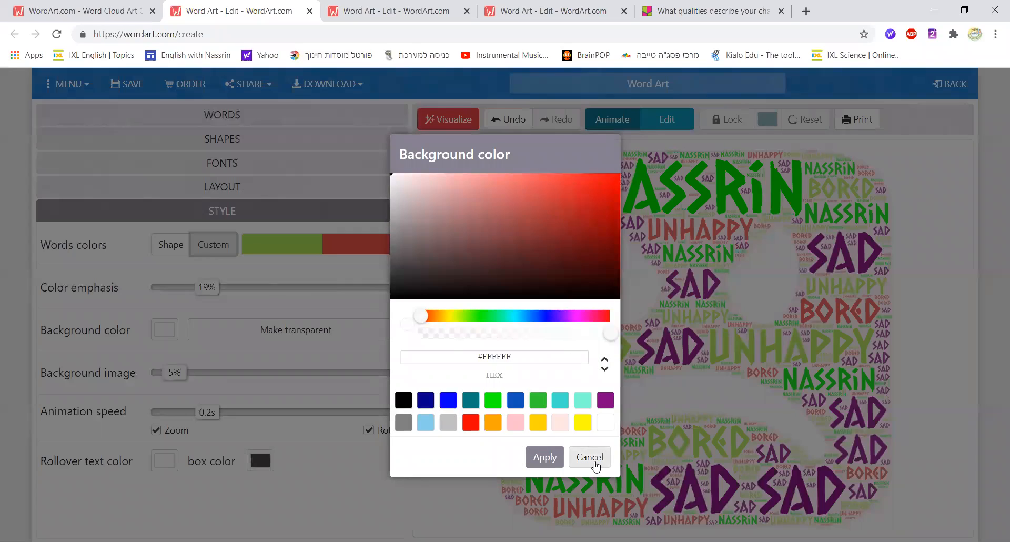
left_click(588, 456)
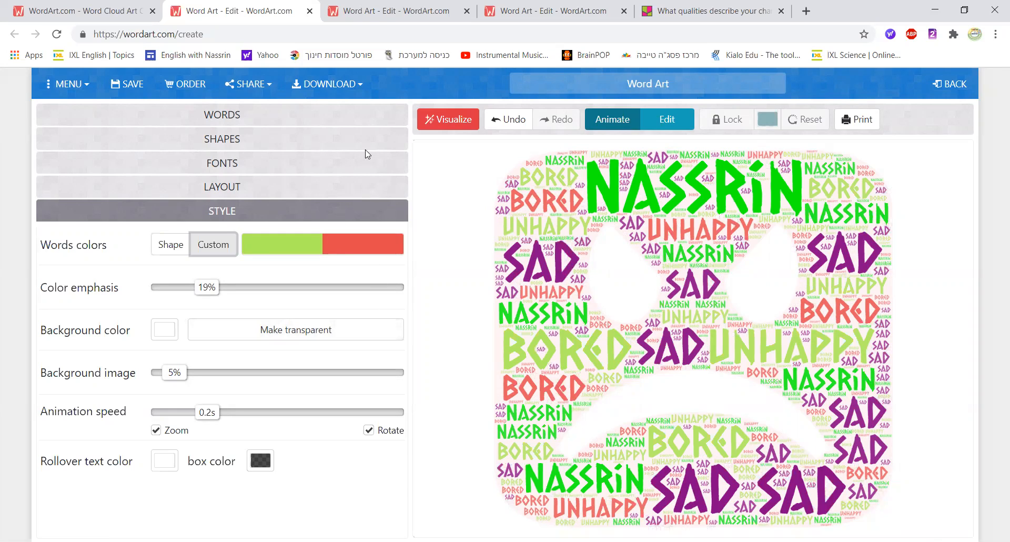
mouse_move(360, 118)
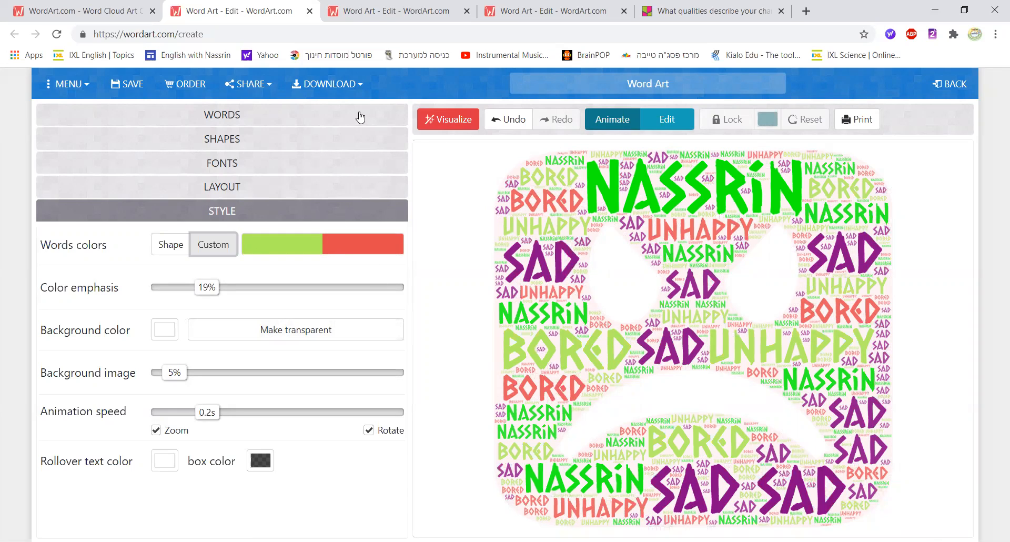
Step: Try a vertical word layout and regenerate the sad-face cloud with it
left_click(222, 114)
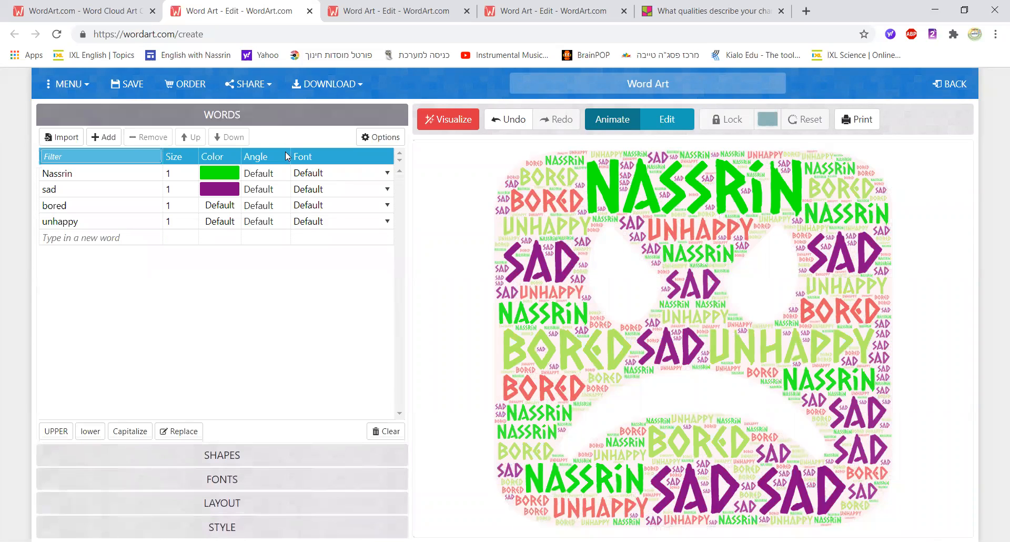
mouse_move(319, 231)
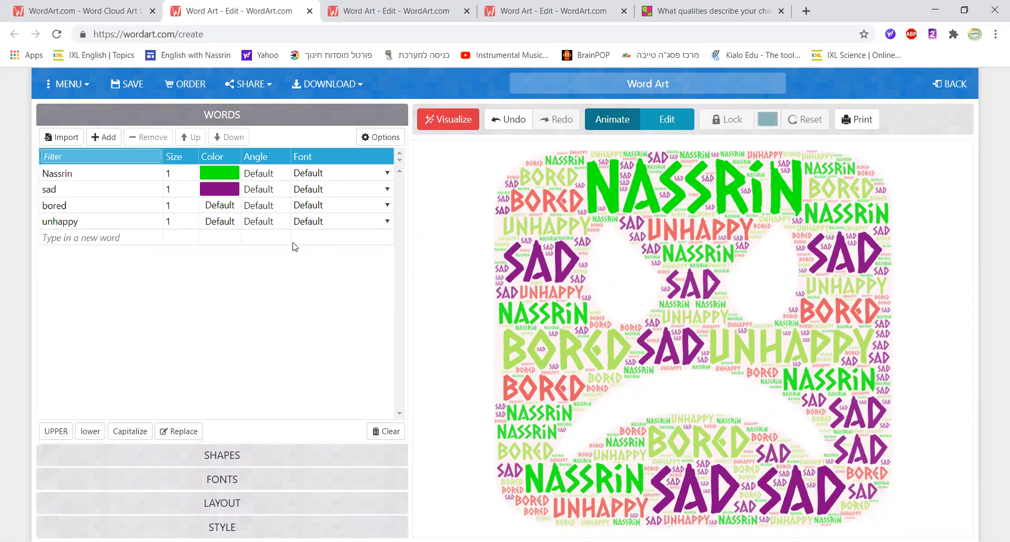
left_click(265, 173)
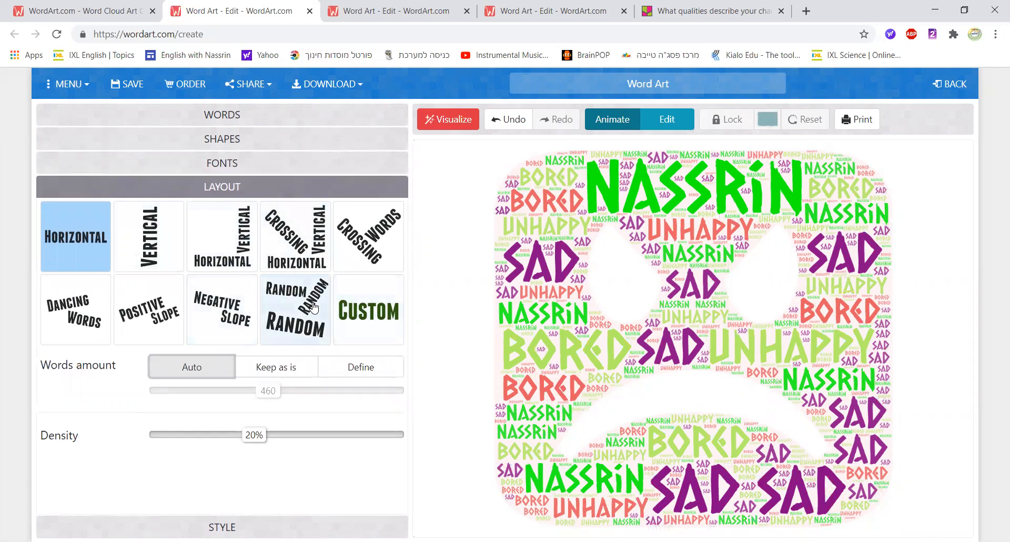
mouse_move(148, 236)
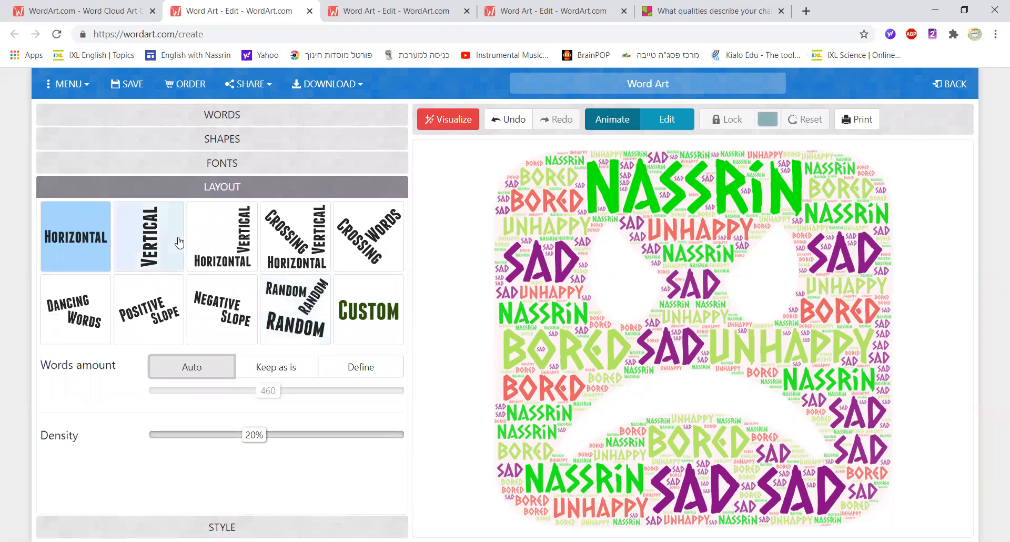
left_click(149, 236)
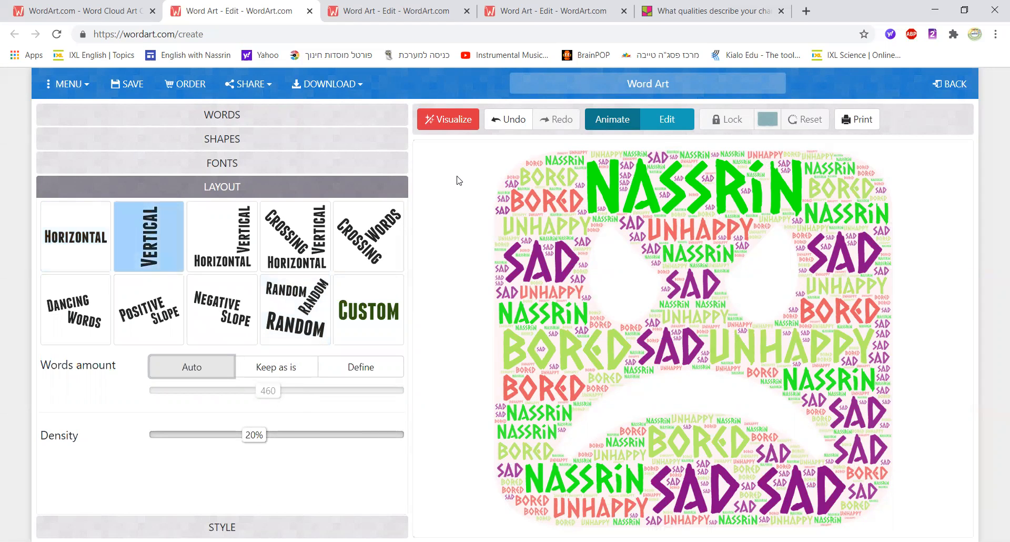
left_click(448, 118)
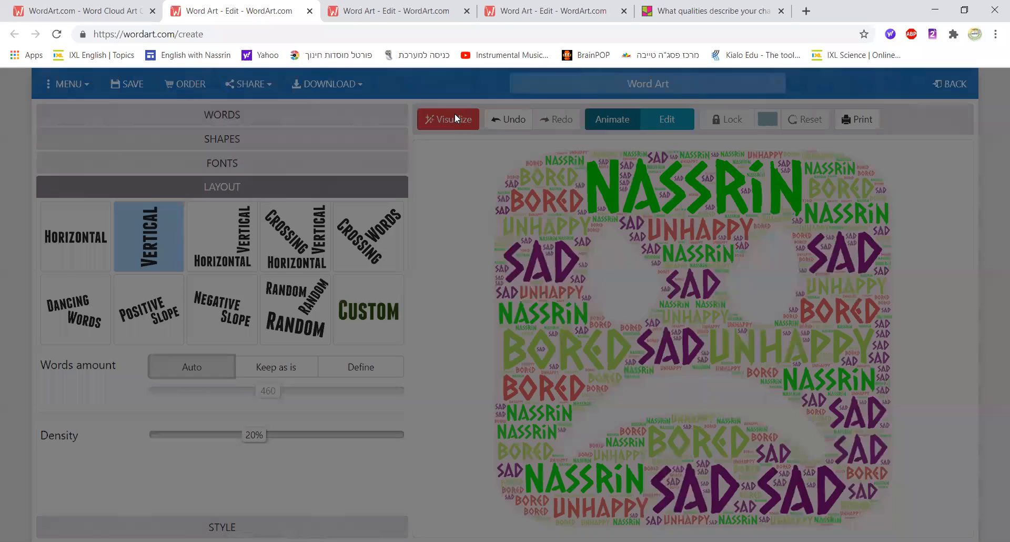
Step: Switch the layout to Random and regenerate the cloud with words at mixed angles
left_click(448, 119)
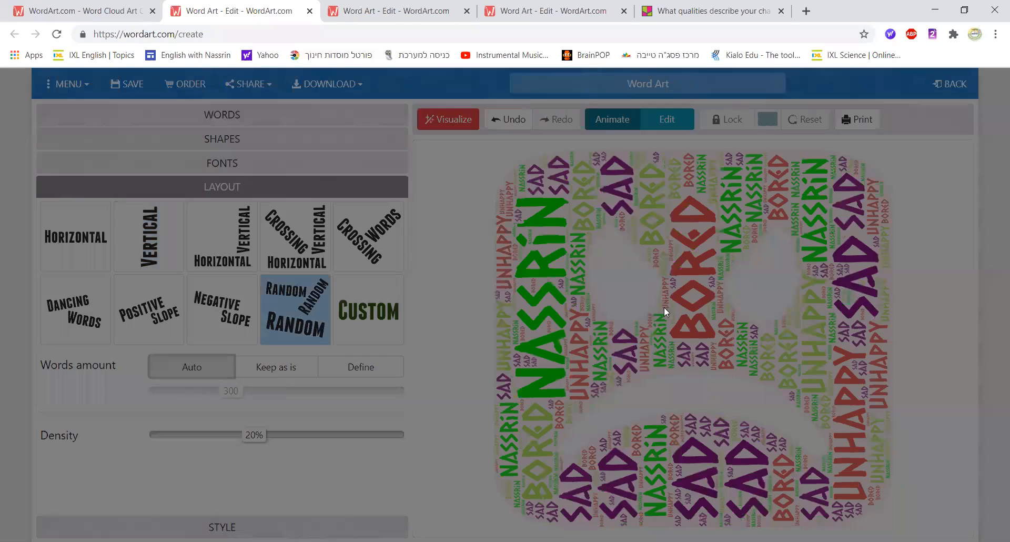
left_click(448, 119)
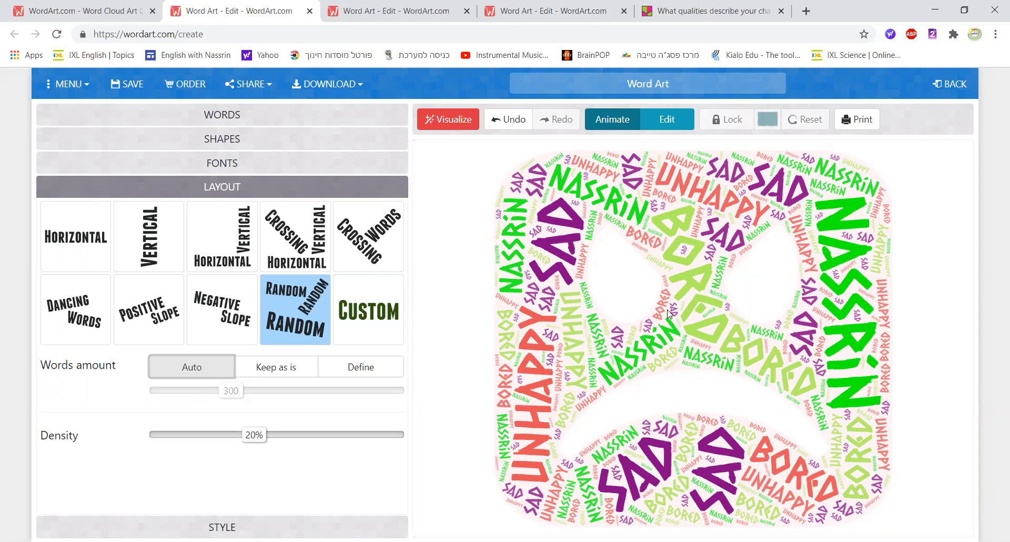
mouse_move(325, 277)
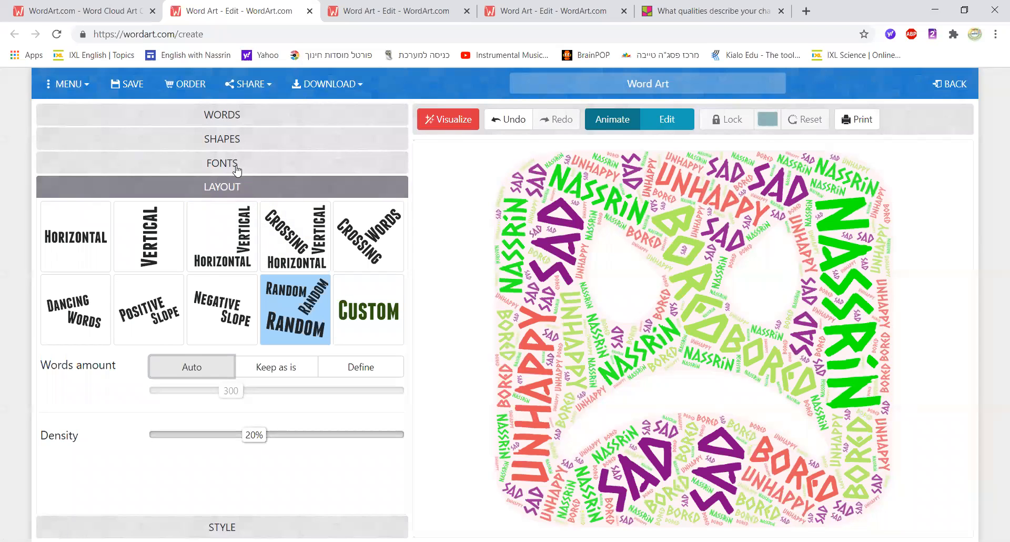
Step: Assign Bangers to Nassrin, BPreplay Bold to sad, Dirty Fox to bored and Dock 51 to unhappy
left_click(222, 163)
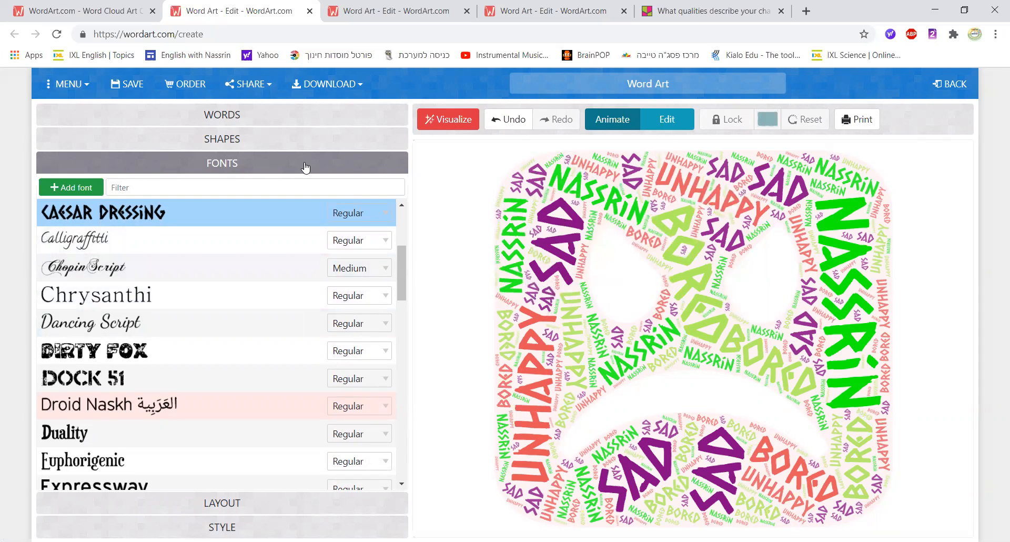
left_click(222, 114)
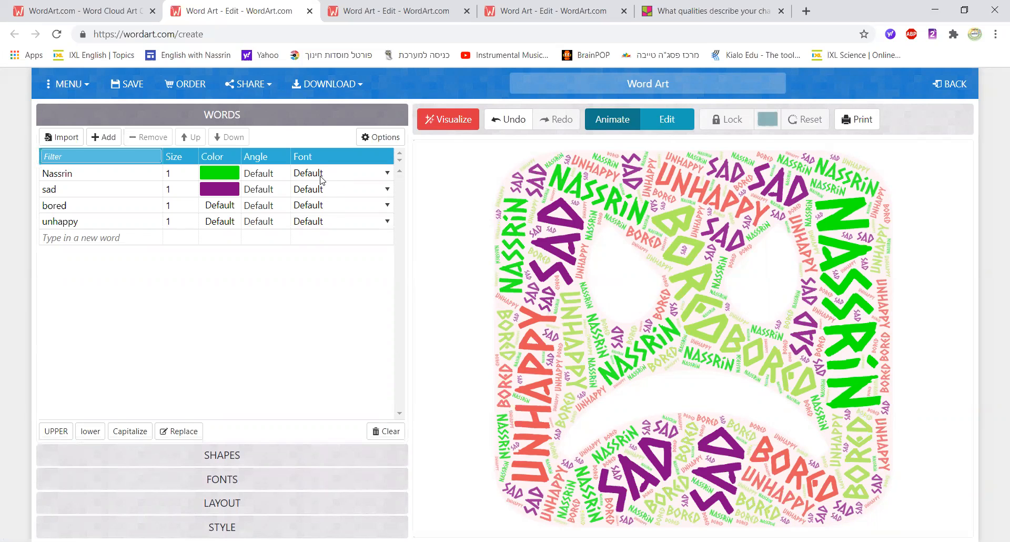
left_click(340, 173)
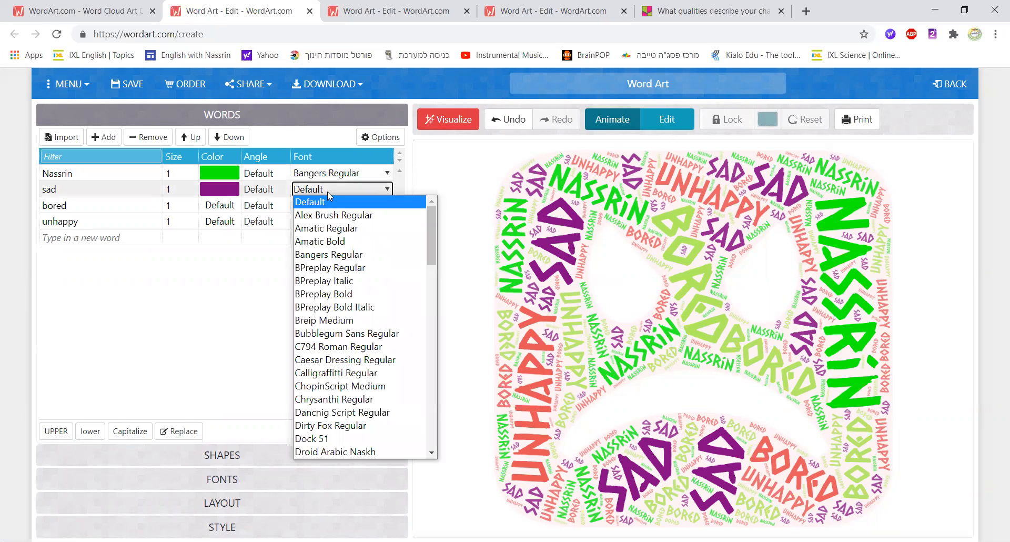
left_click(324, 294)
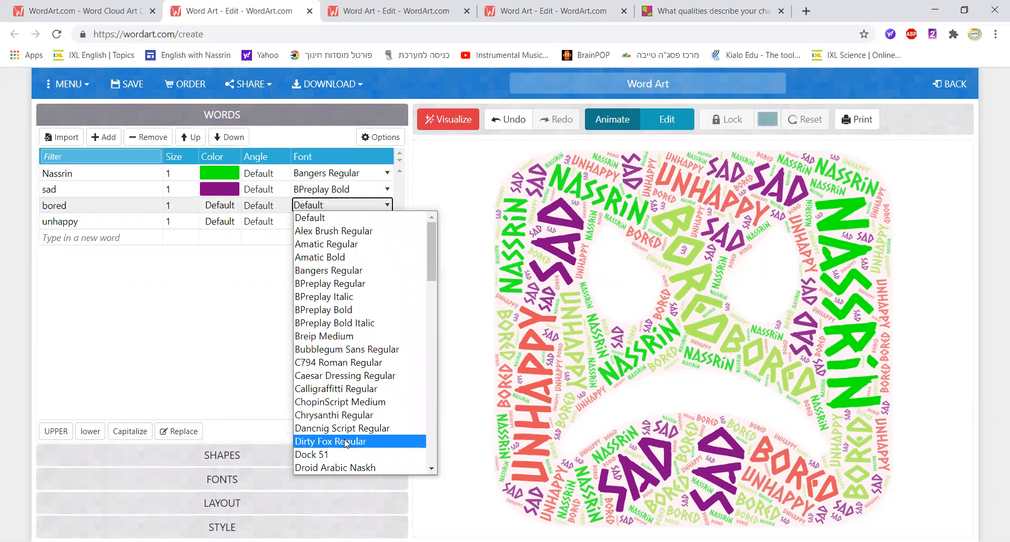
left_click(331, 441)
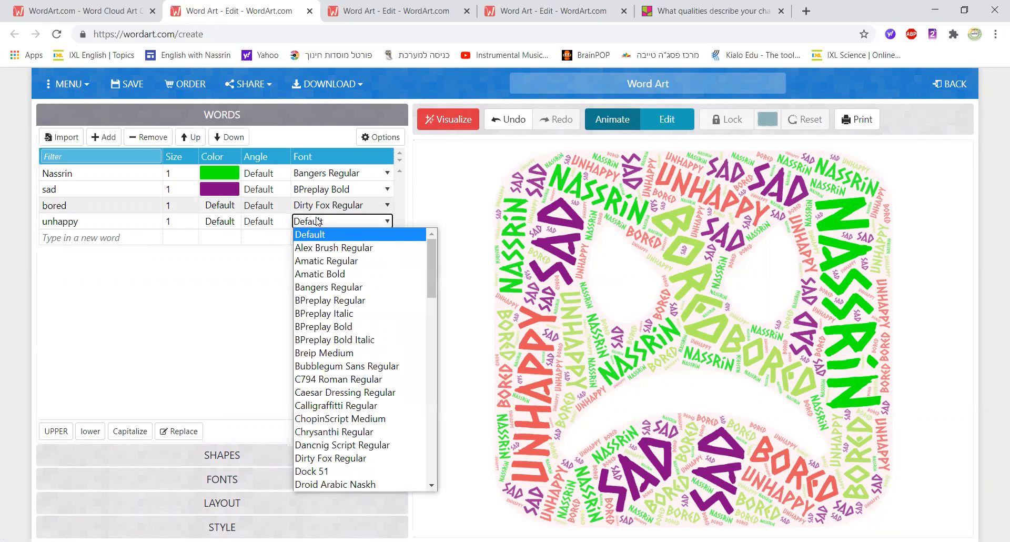
left_click(312, 471)
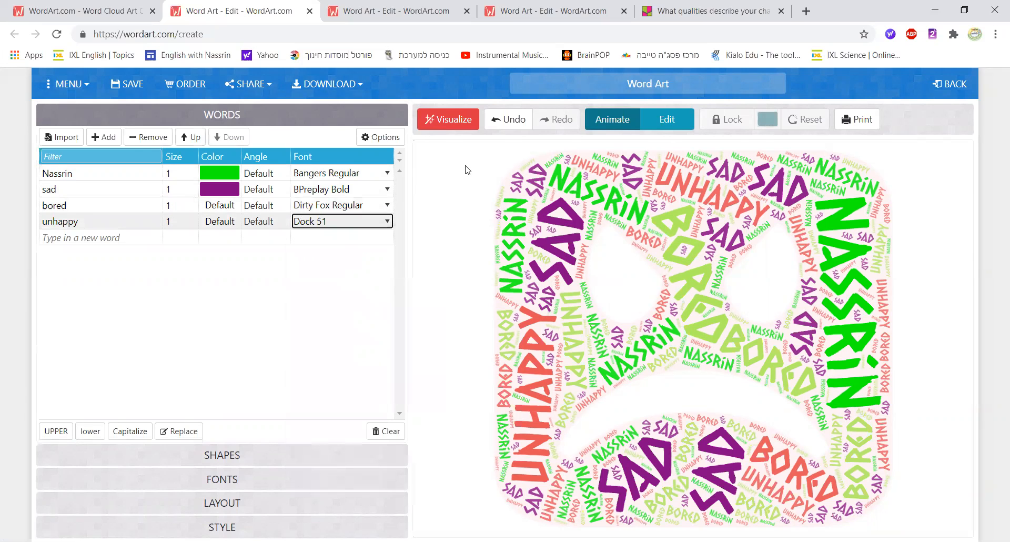
Step: Regenerate the cloud a few times with the new per-word fonts
left_click(449, 119)
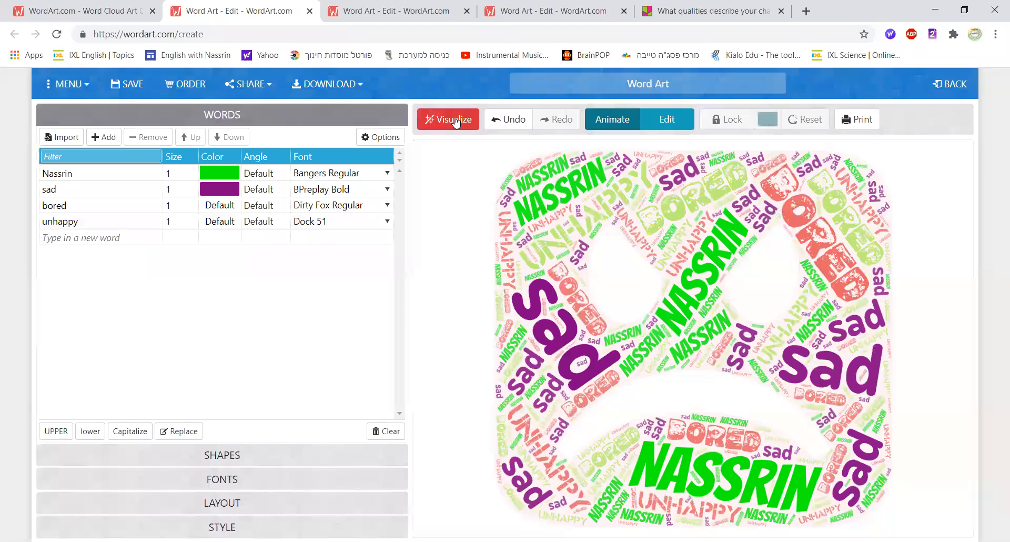
left_click(448, 119)
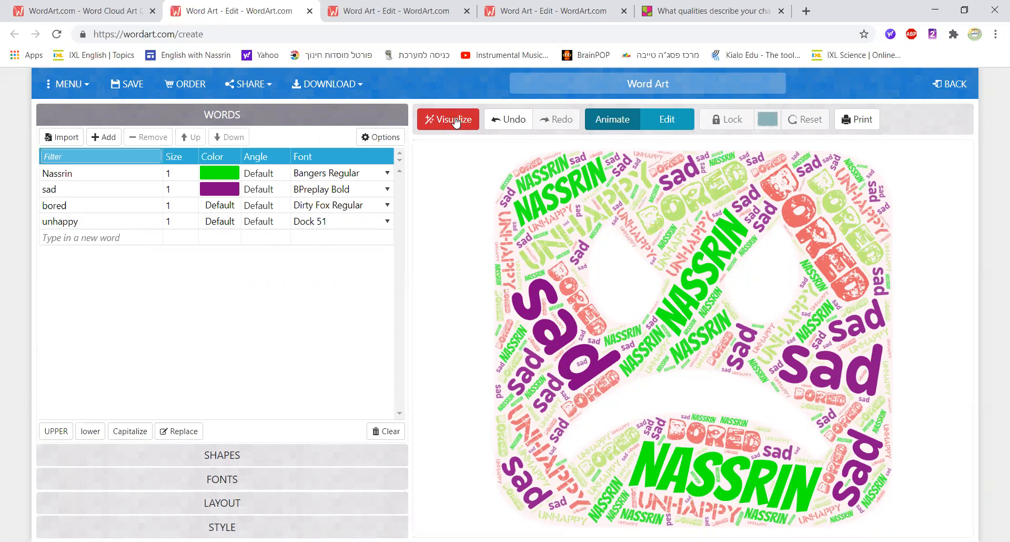
left_click(448, 118)
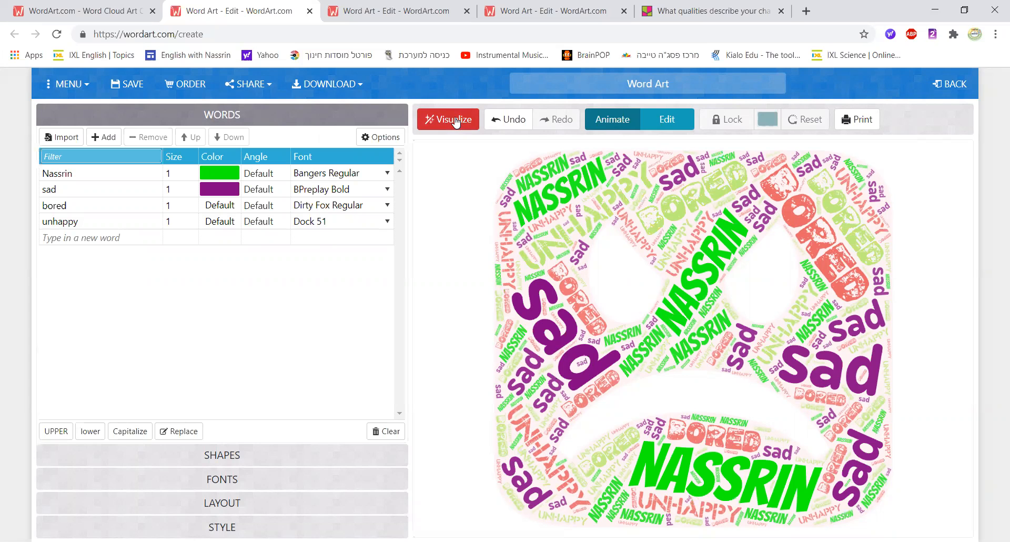
Step: Download the finished sad-face cloud as a Standard PNG and return to the Padlet
left_click(448, 119)
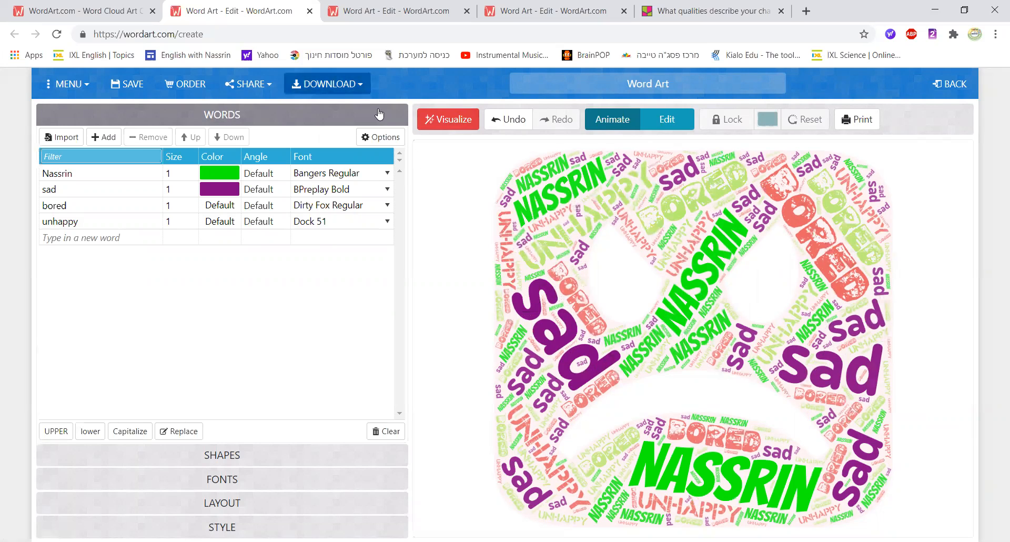
left_click(327, 84)
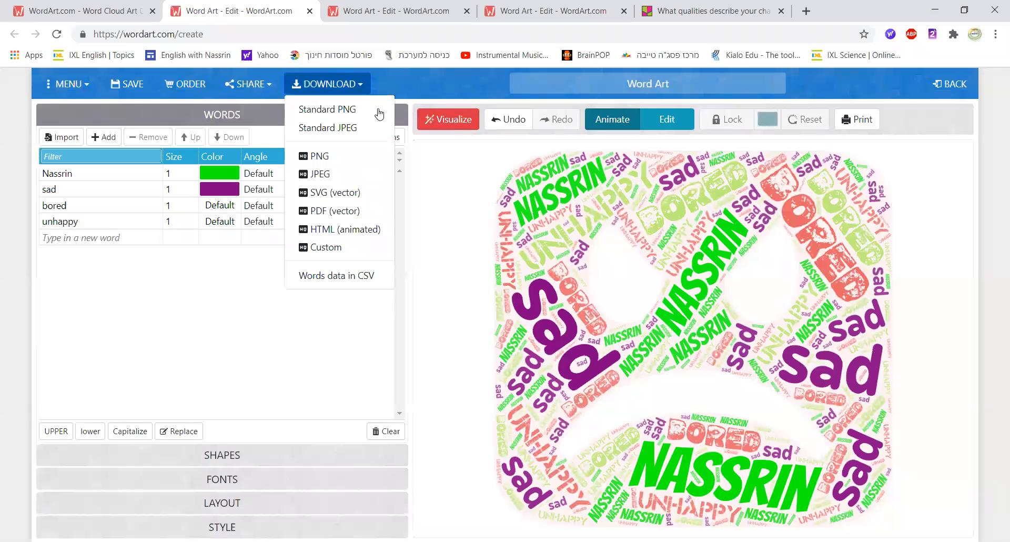
mouse_move(326, 108)
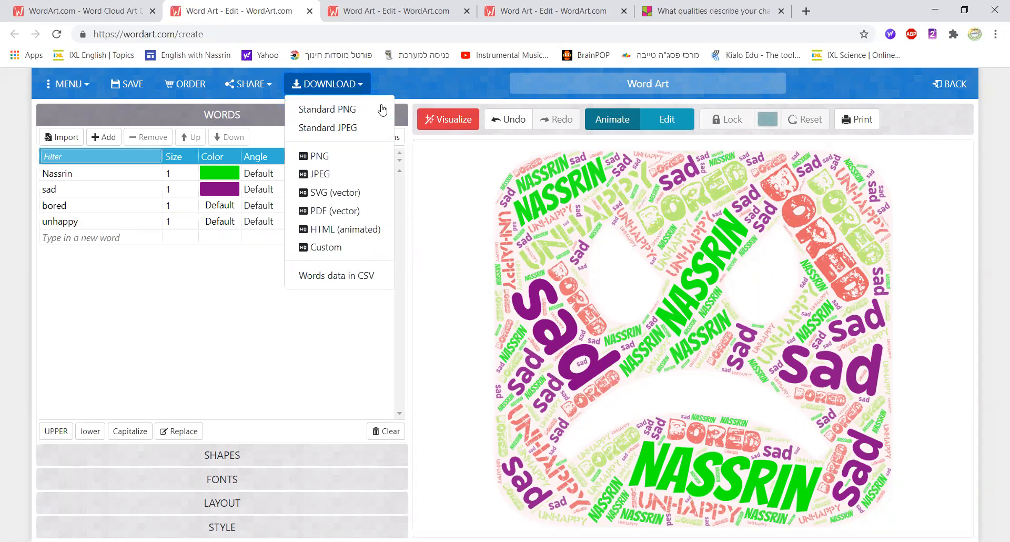
left_click(708, 10)
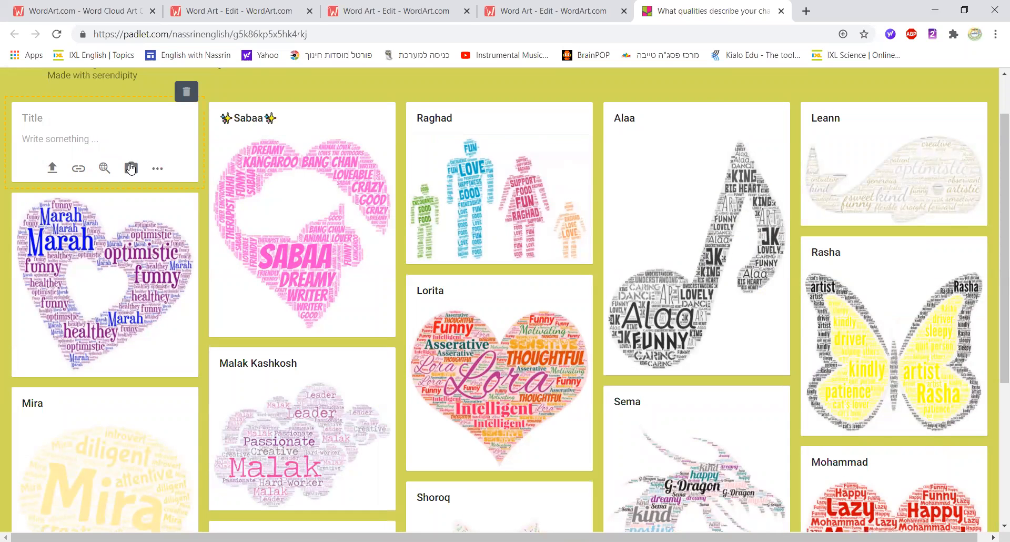
Step: Discard the empty draft post on the class Padlet wall
left_click(131, 168)
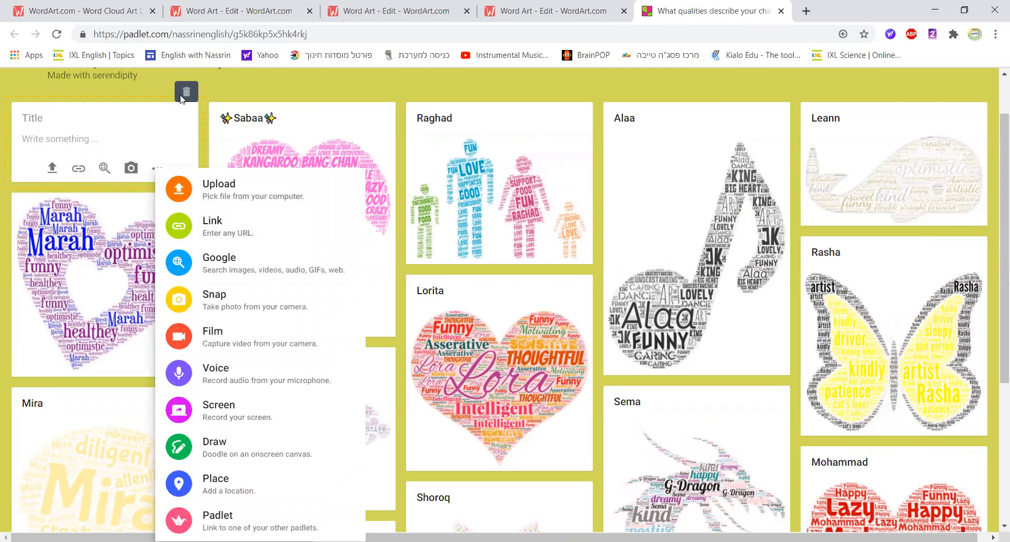
left_click(186, 92)
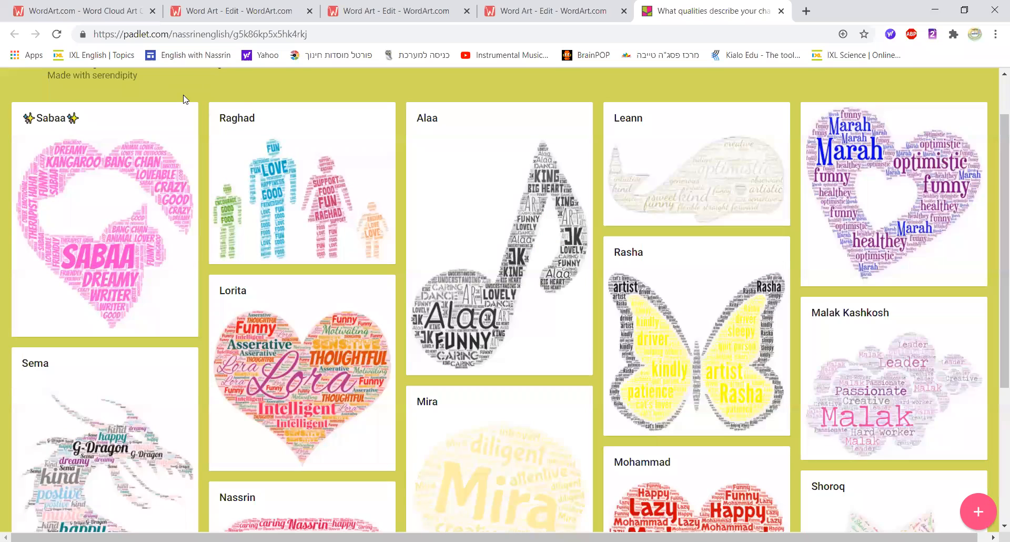
left_click(239, 10)
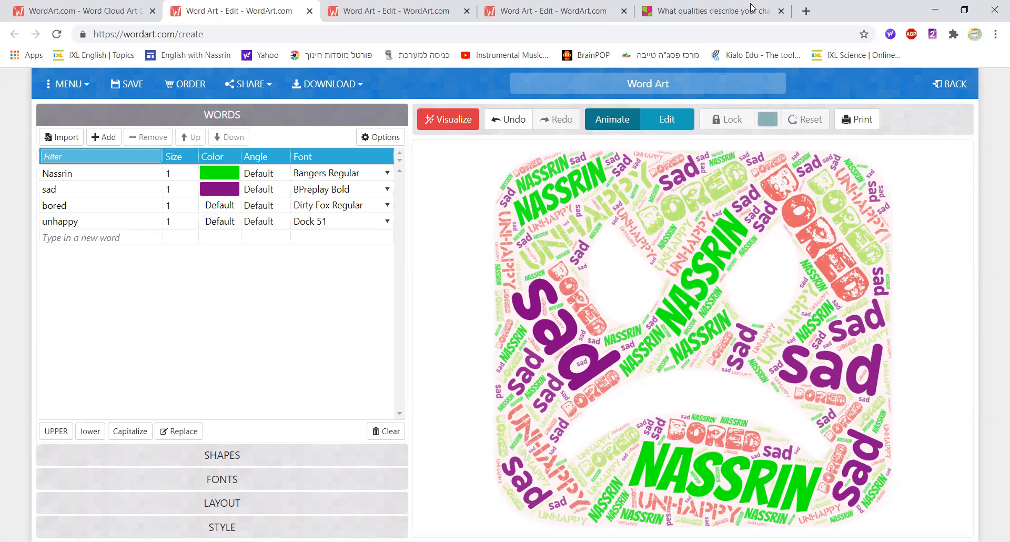
left_click(708, 10)
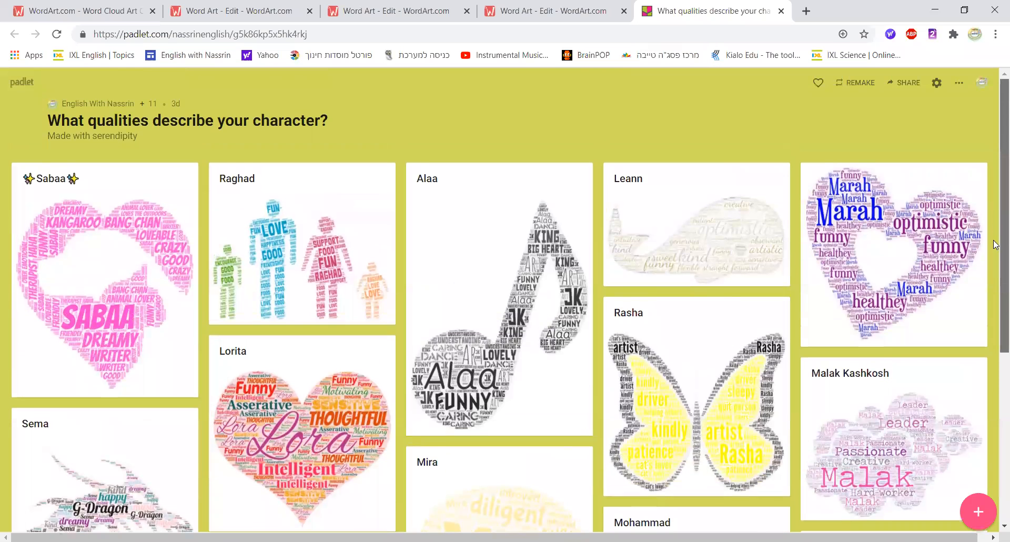
Step: Scroll down the board to view Nassrin's and classmates' word clouds
scroll("down", 3)
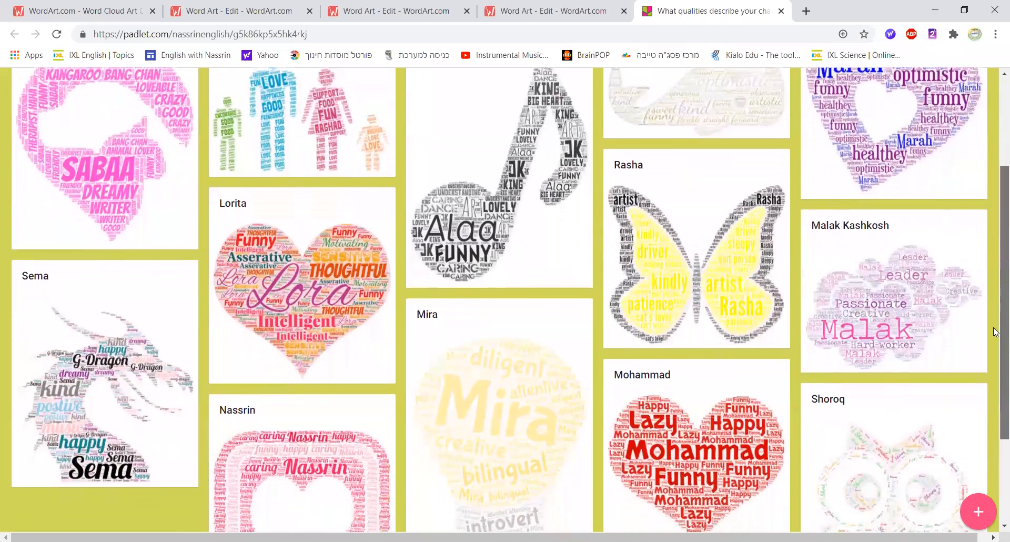
scroll("down", 3)
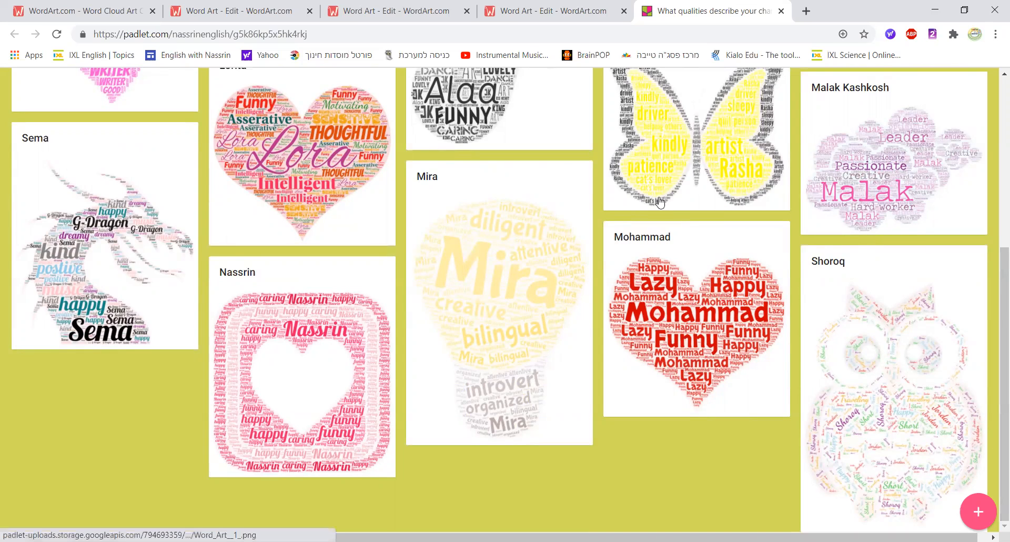
mouse_move(604, 113)
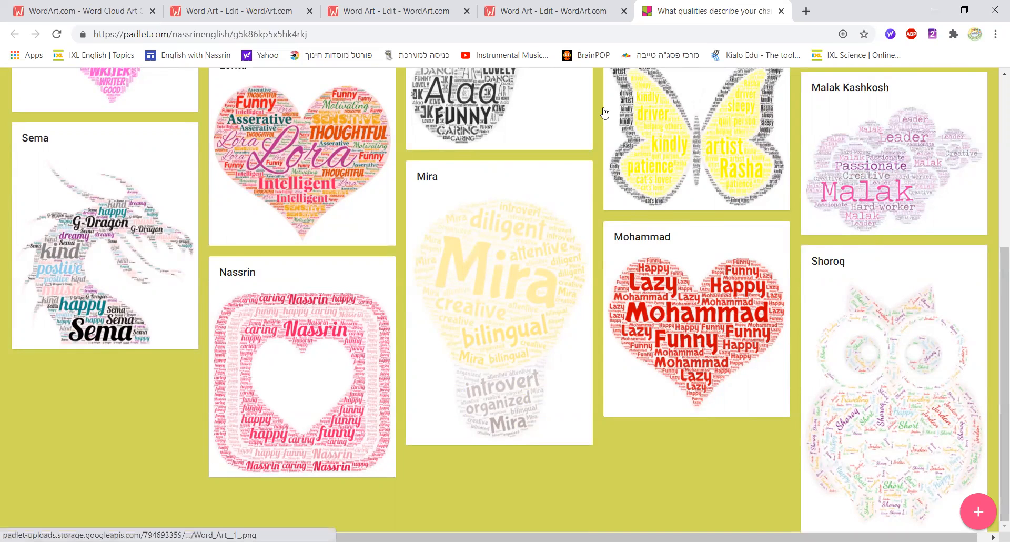